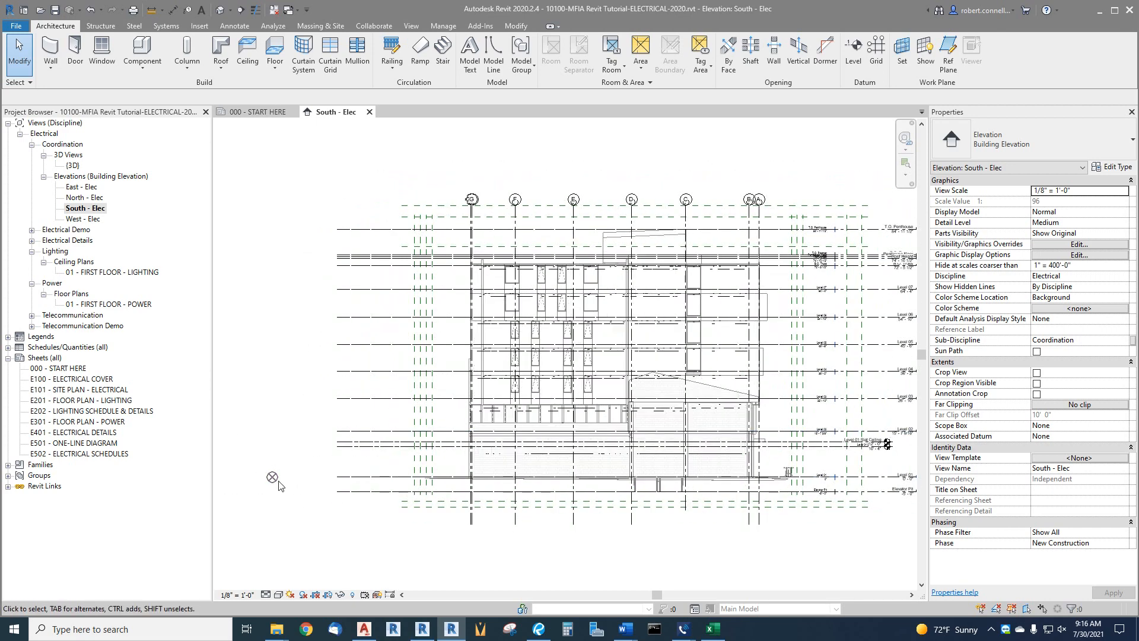
mouse_move(377, 125)
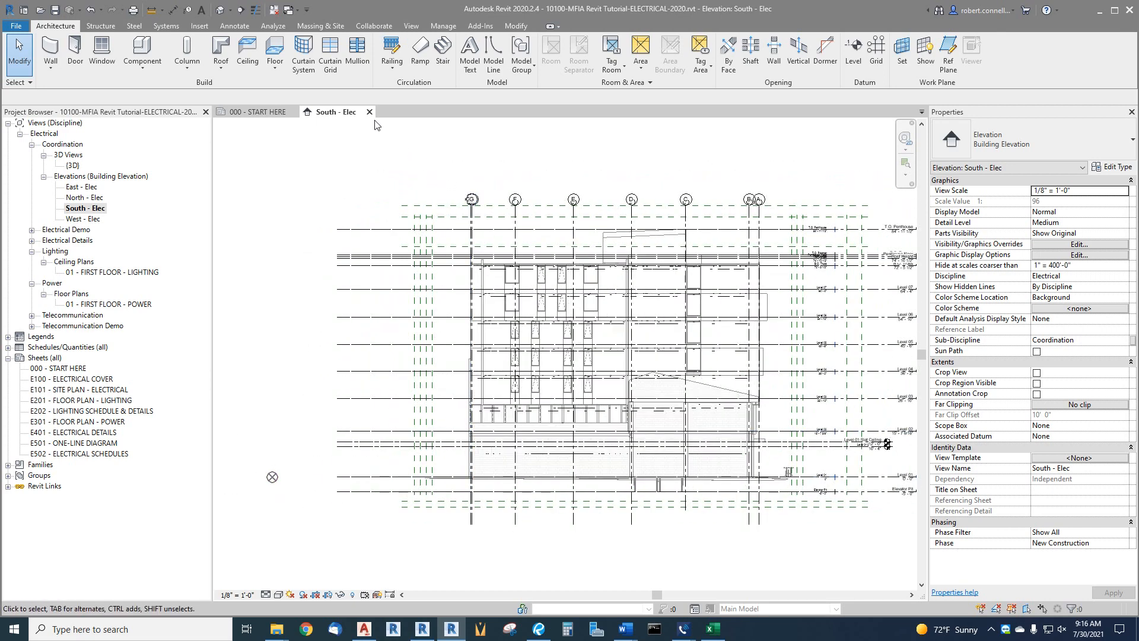
mouse_move(369, 111)
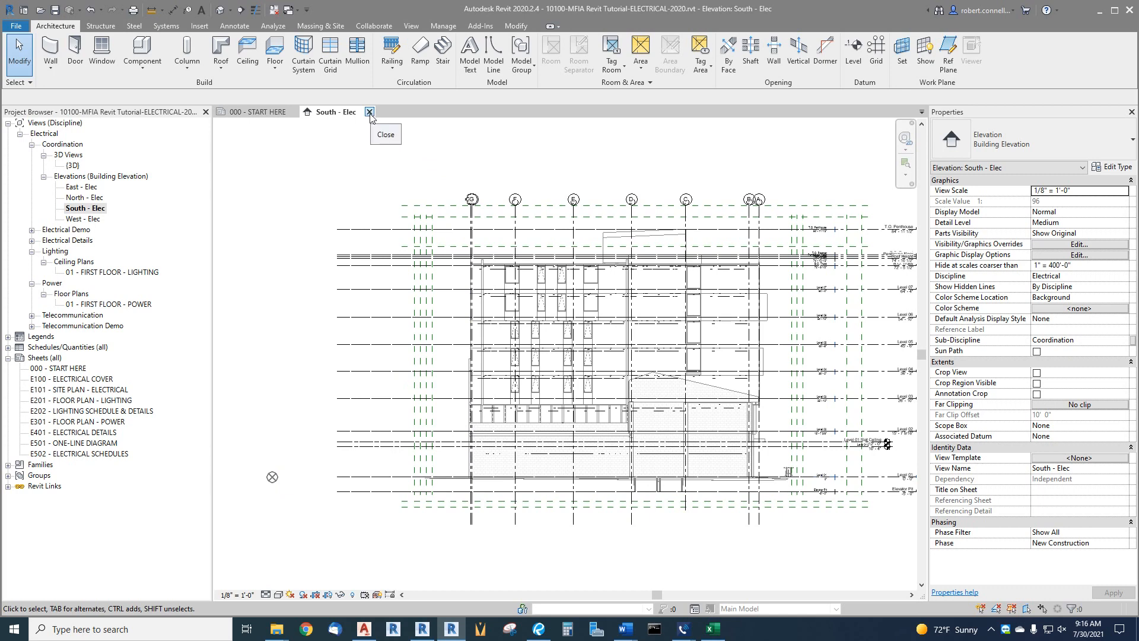
Step: Close the South - Elec elevation tab, leaving the 000 - START HERE sheet open
click(370, 112)
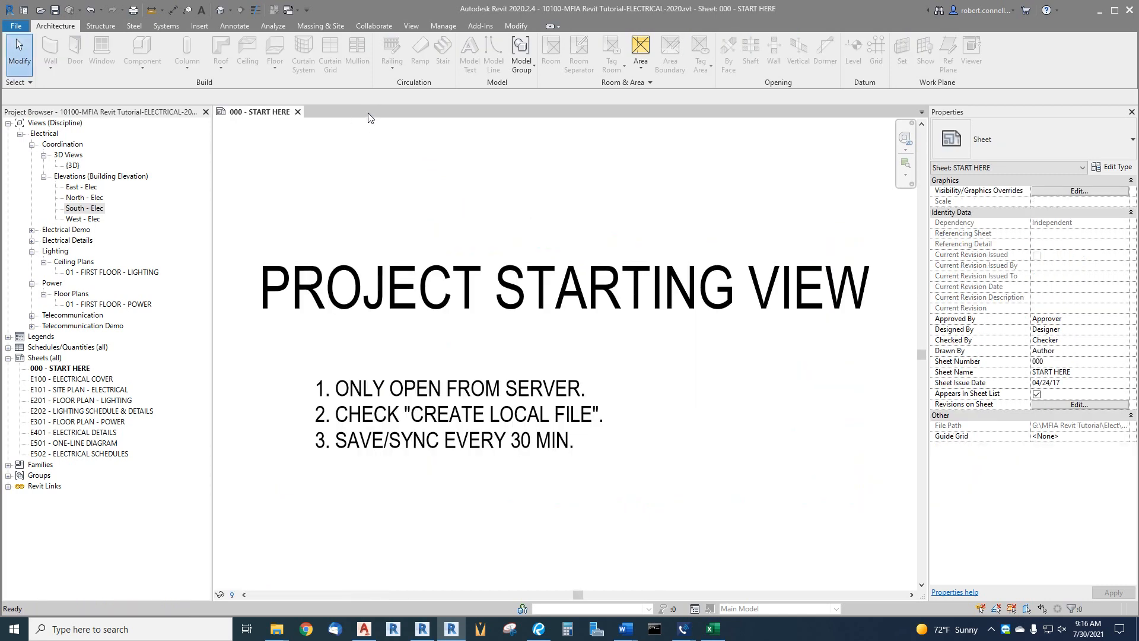
mouse_move(91, 289)
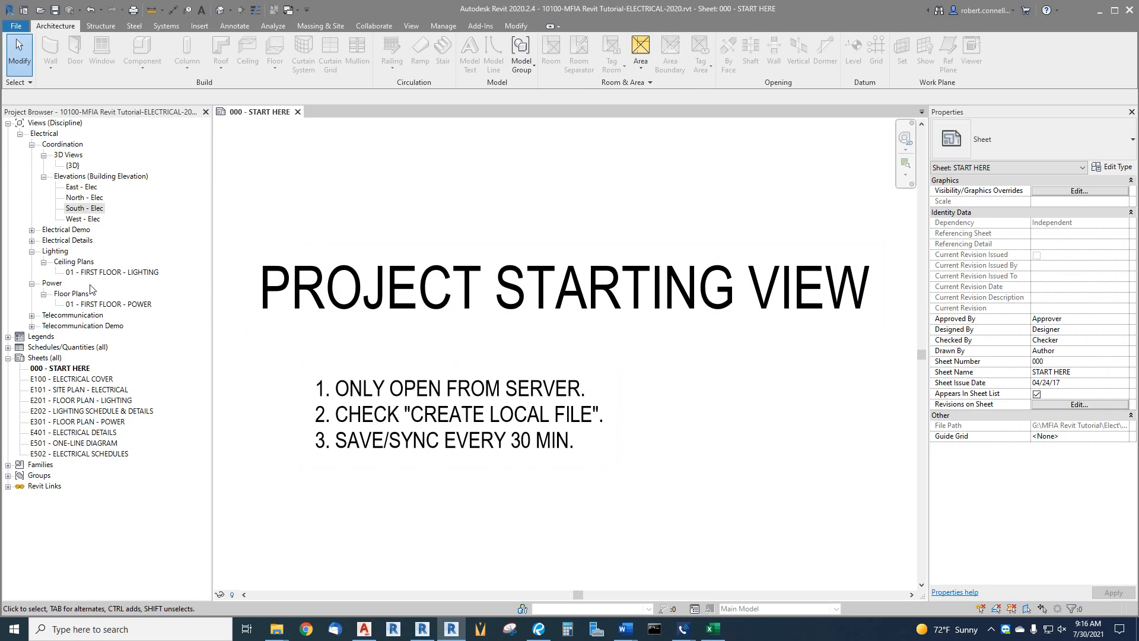
mouse_move(88, 284)
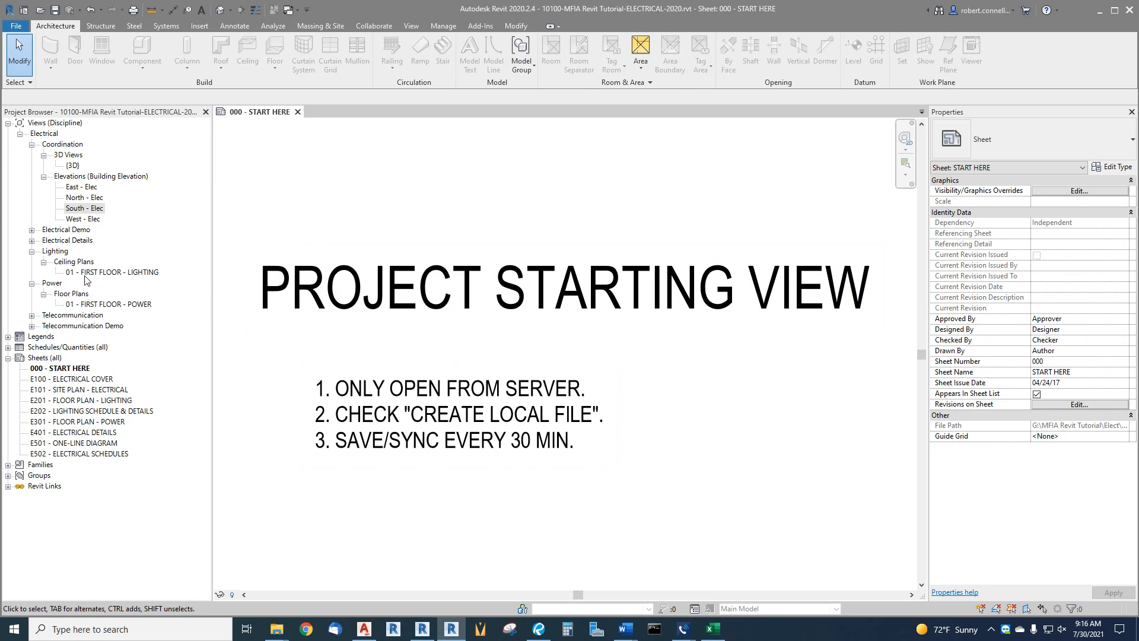
mouse_move(115, 309)
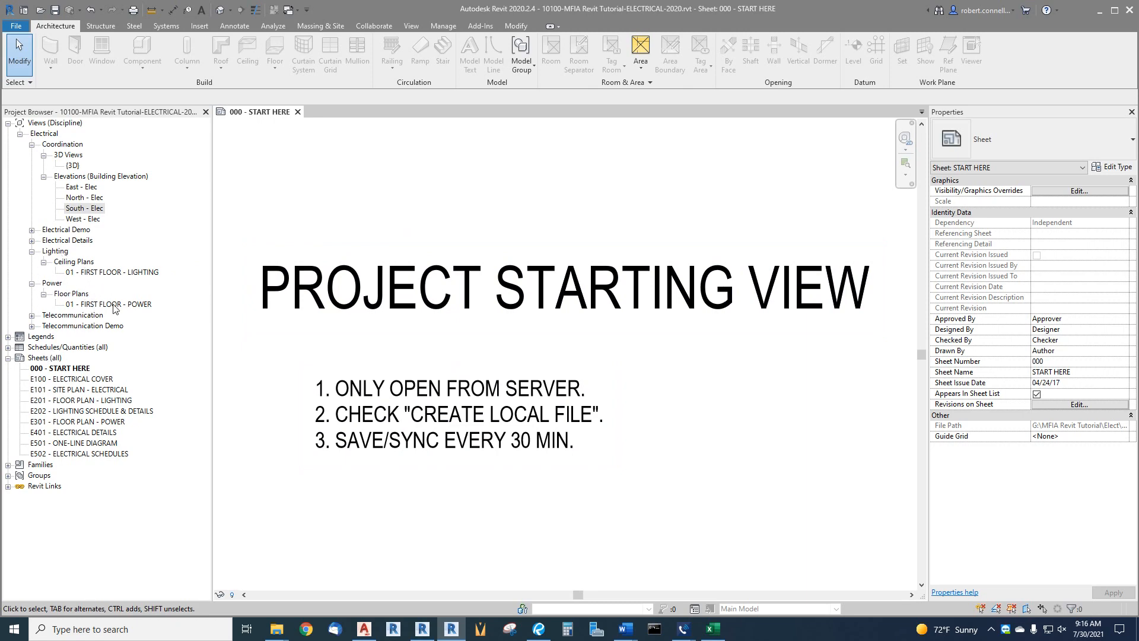
Step: Open 01 - FIRST FLOOR - POWER from Power > Floor Plans in the Project Browser
double_click(107, 304)
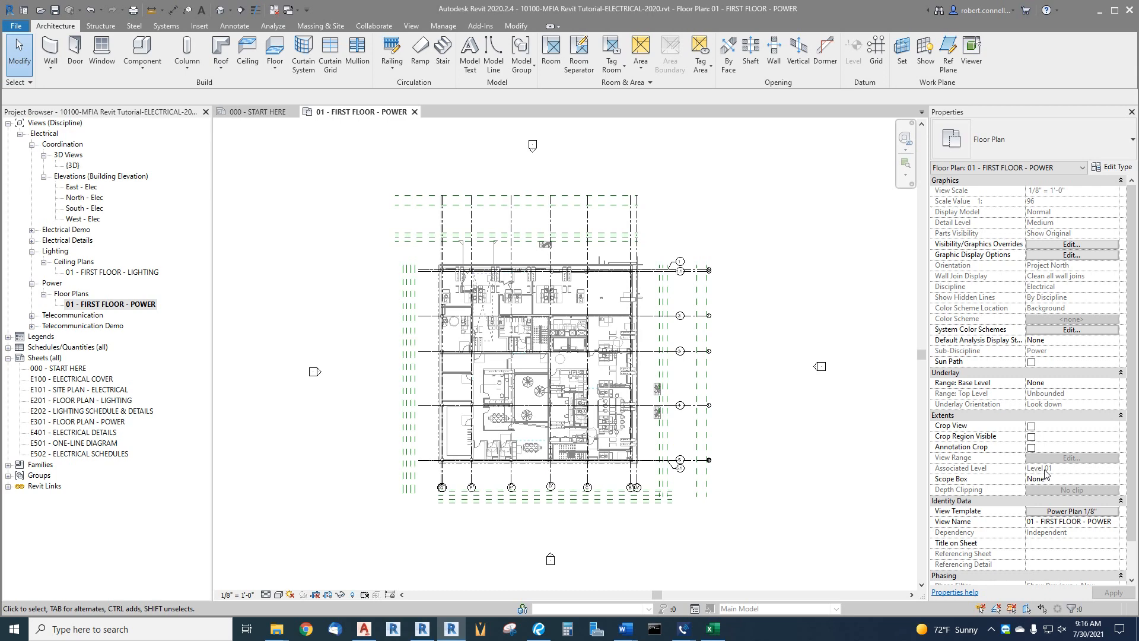
mouse_move(1046, 475)
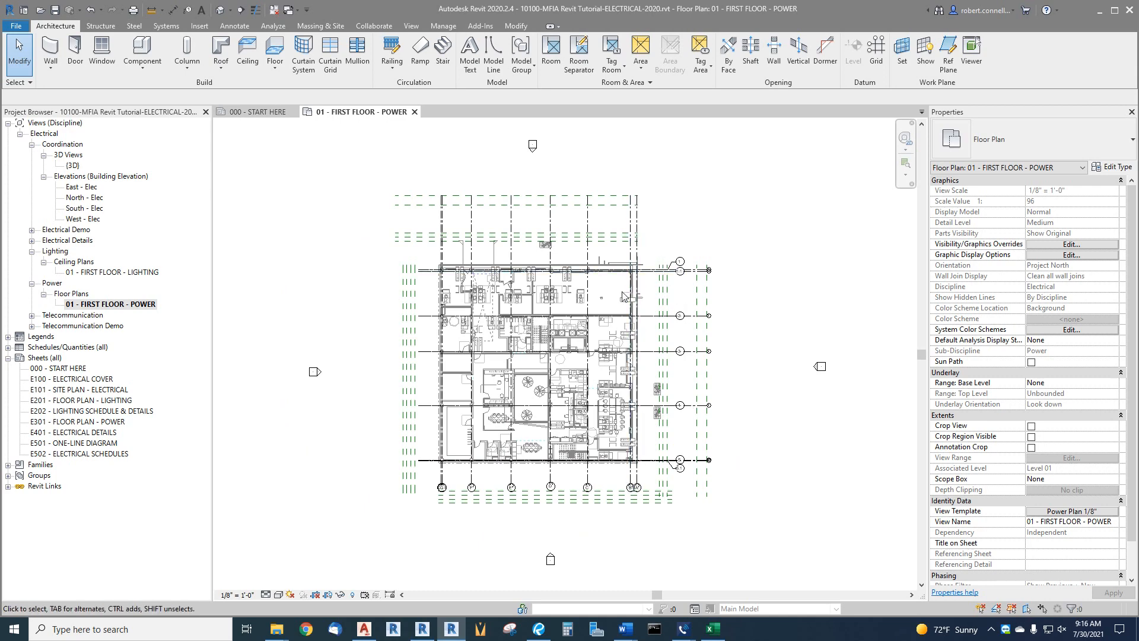
mouse_move(737, 433)
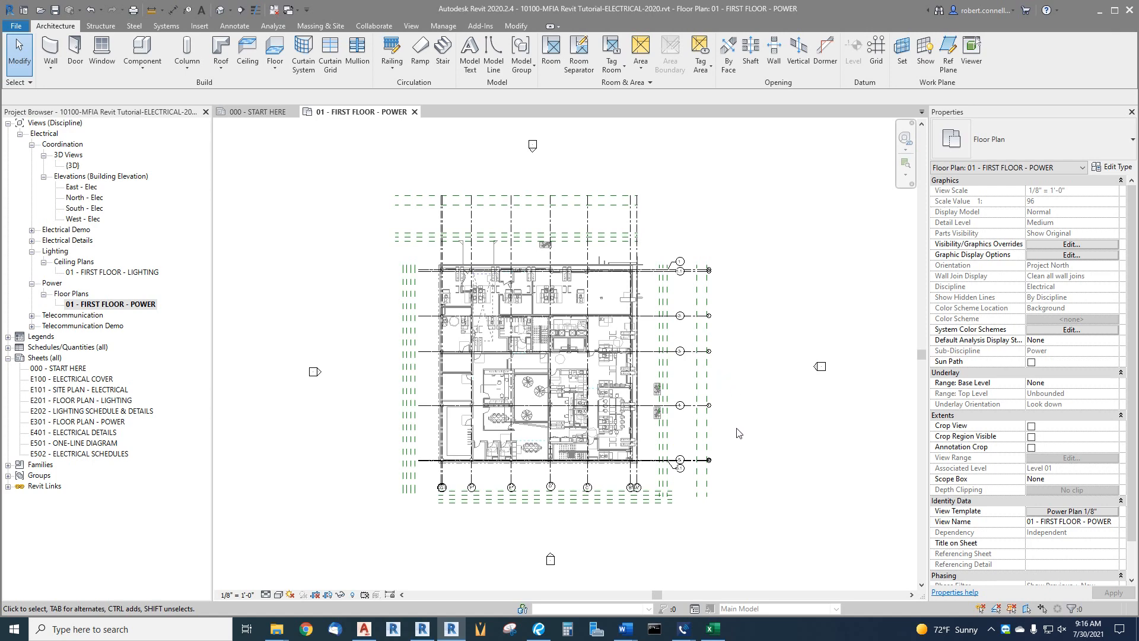
mouse_move(598, 305)
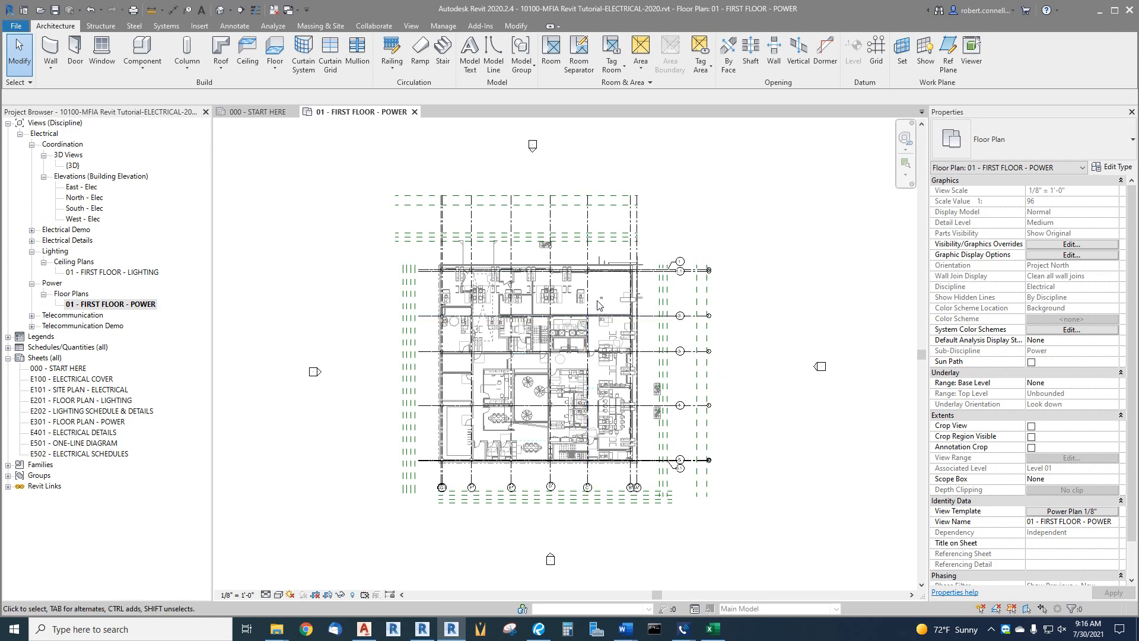
right_click(110, 304)
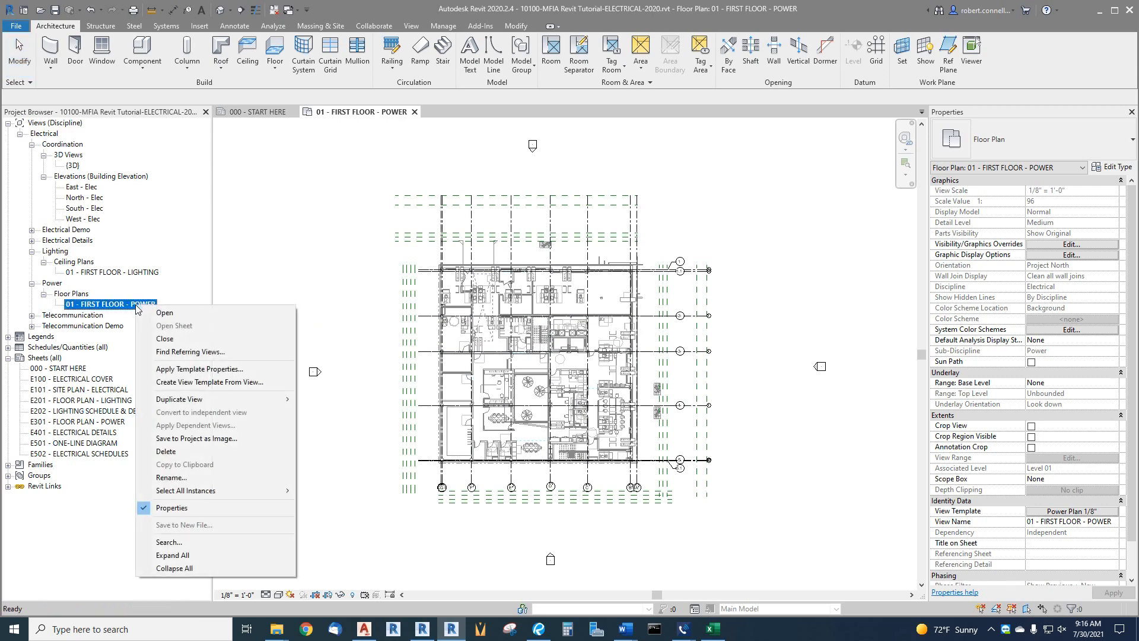
mouse_move(174, 398)
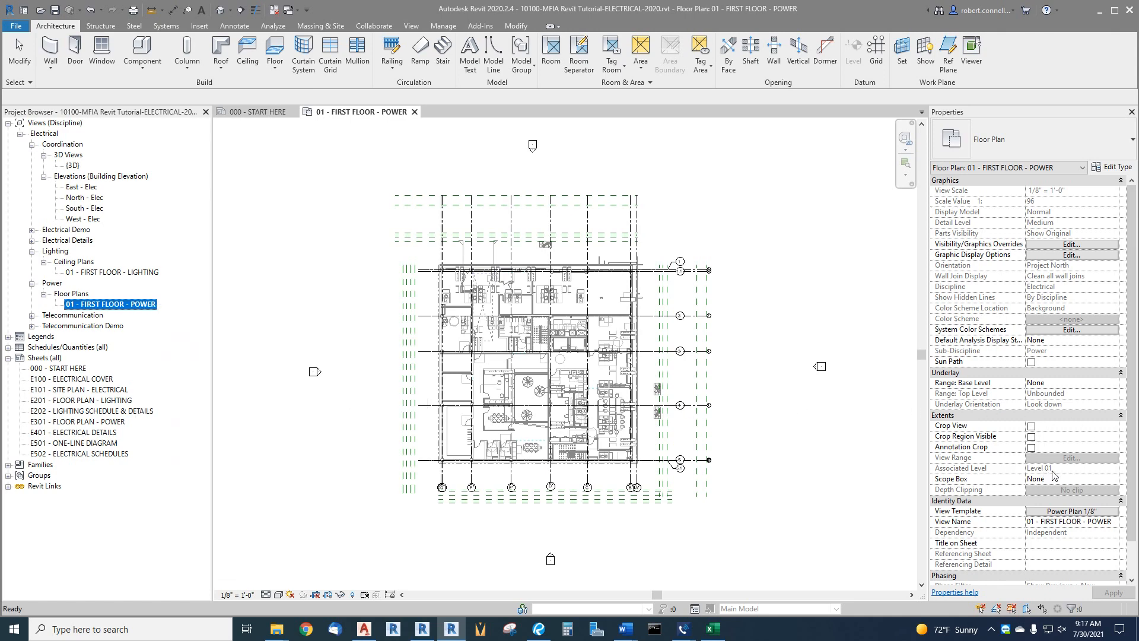
mouse_move(767, 385)
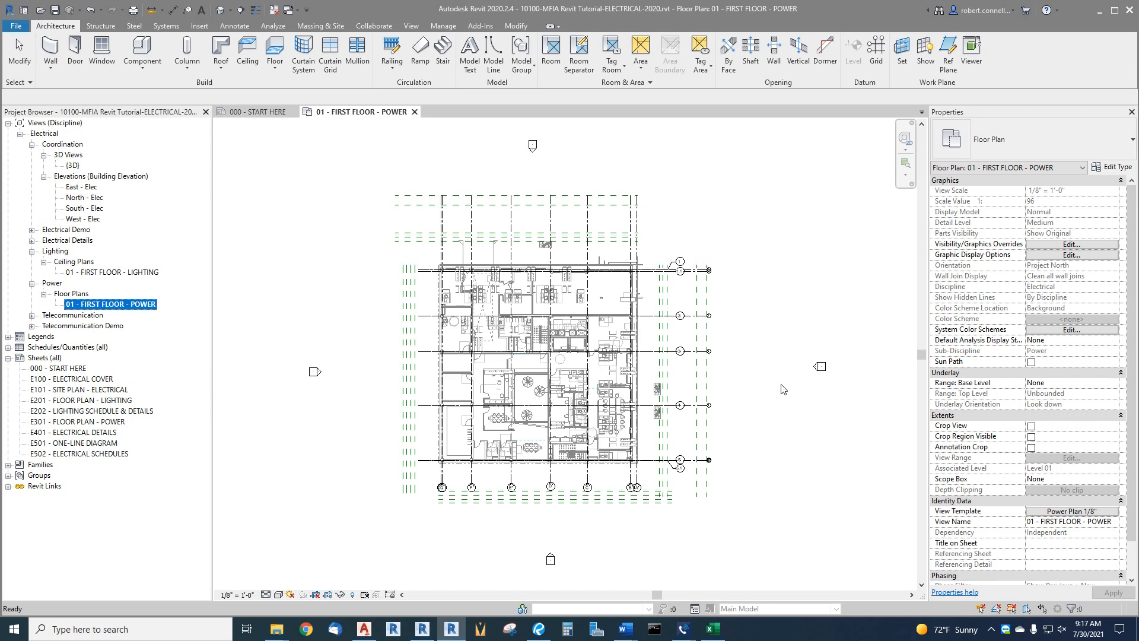
mouse_move(499, 208)
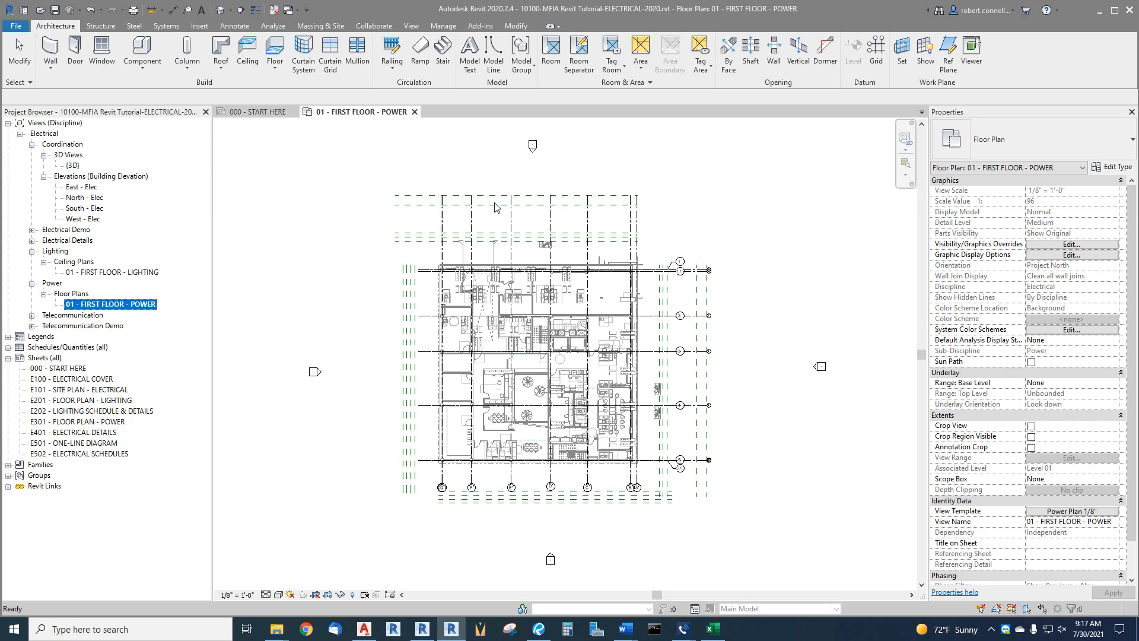
mouse_move(646, 376)
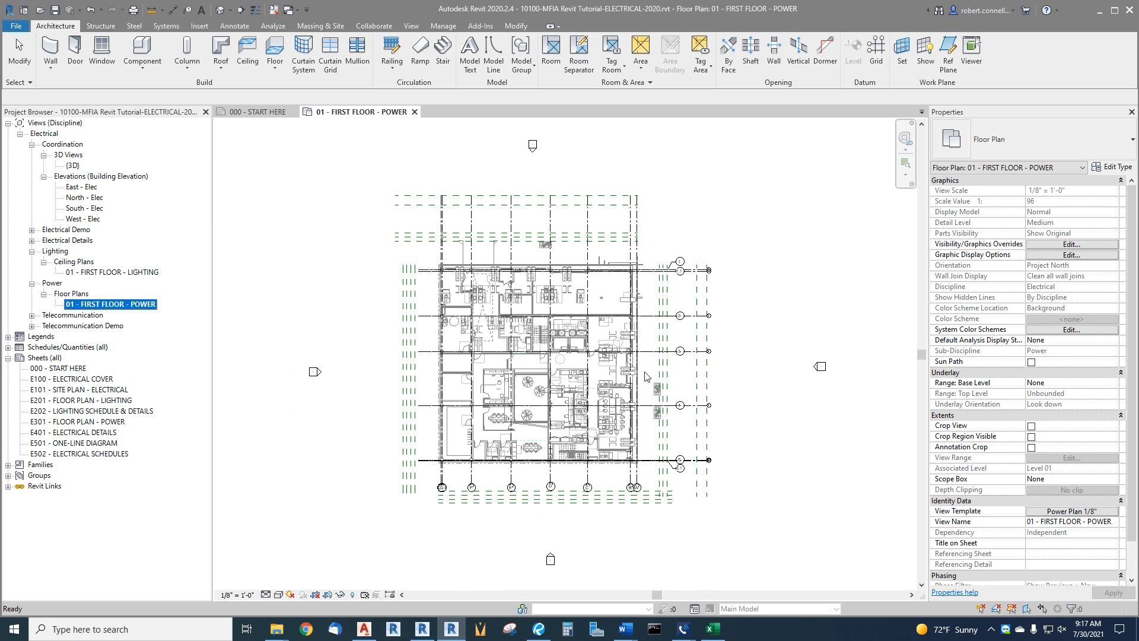
mouse_move(569, 305)
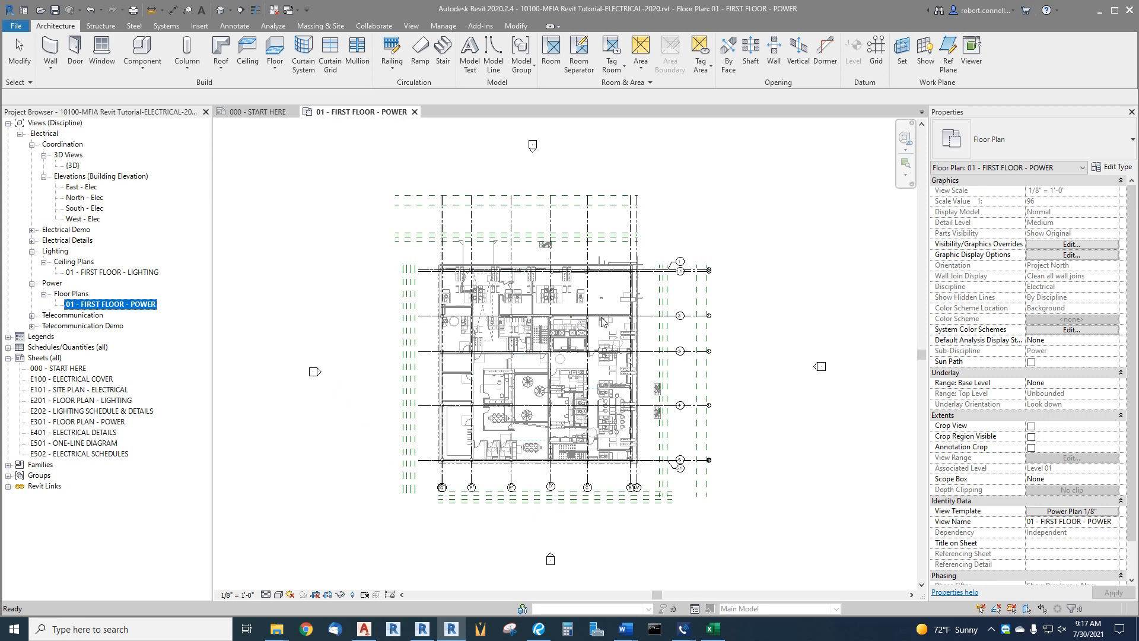
mouse_move(150, 388)
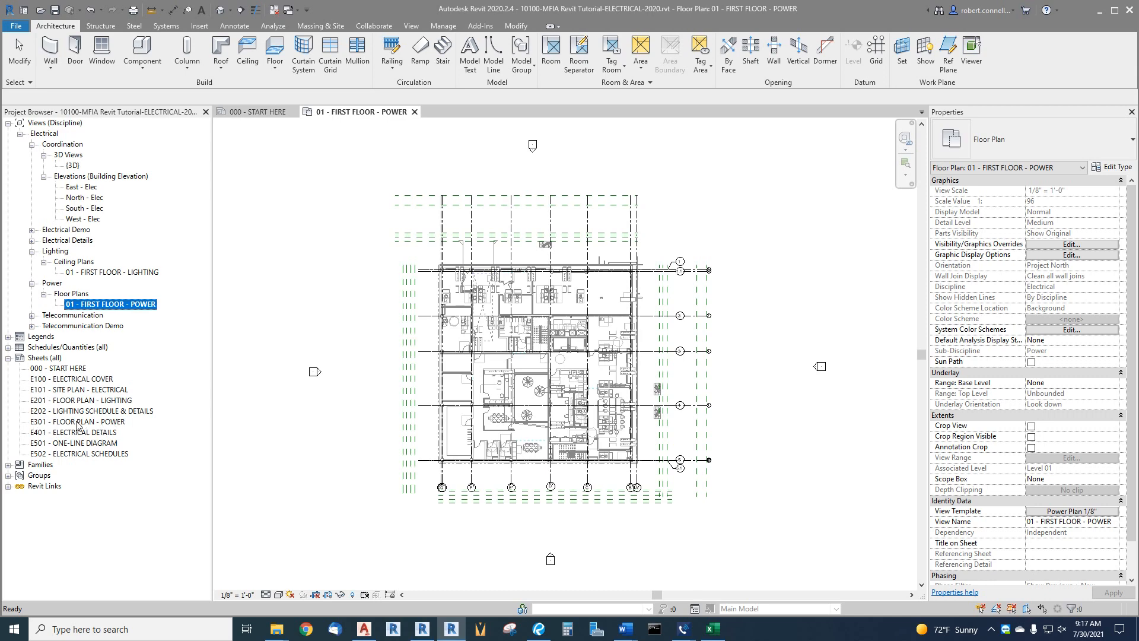
Step: Open sheet E301 - FLOOR PLAN - POWER and check its empty title block
double_click(78, 421)
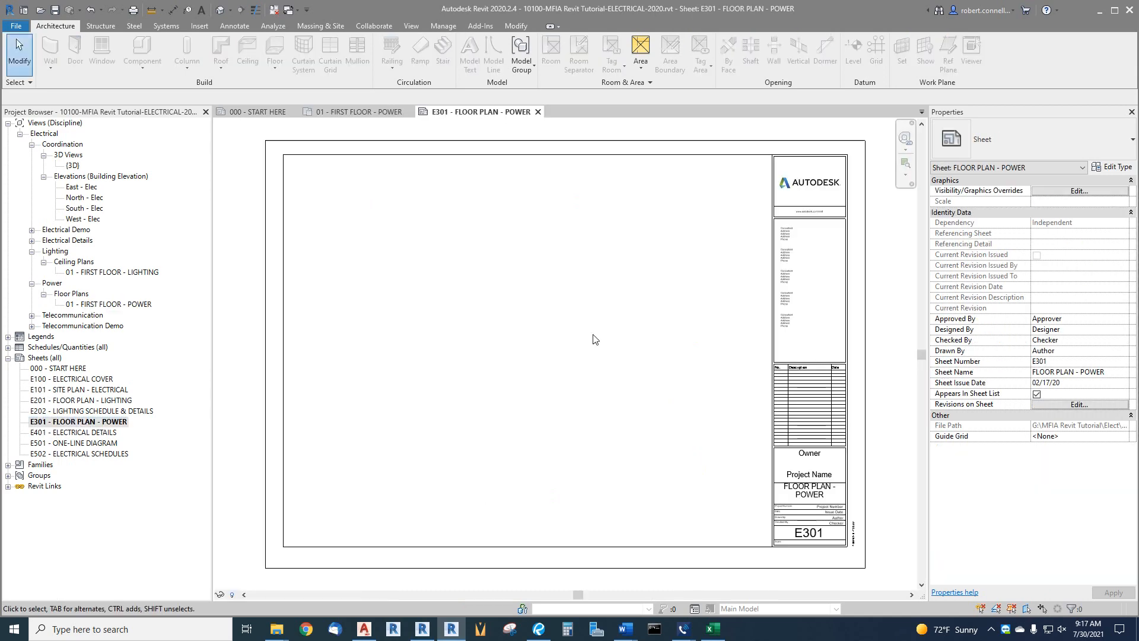
click(808, 187)
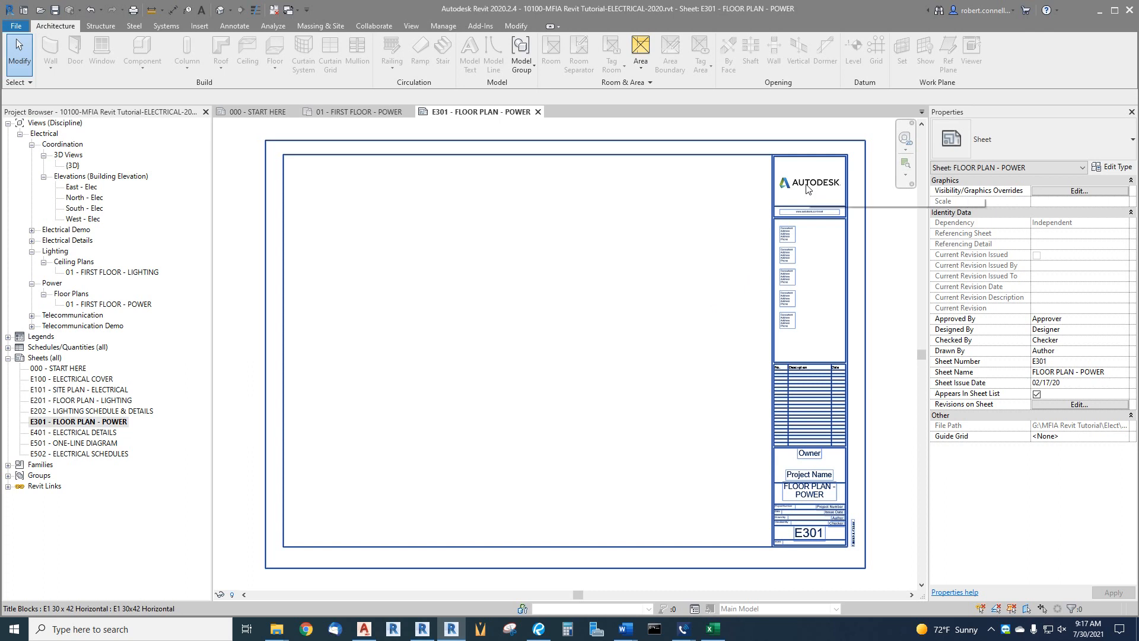
click(573, 398)
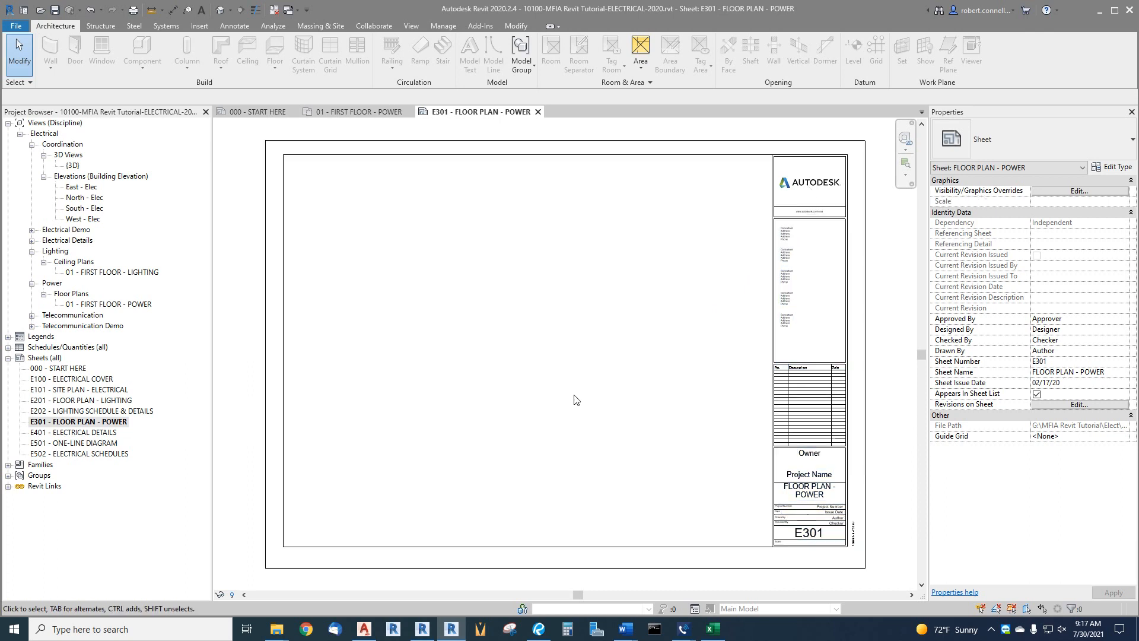
mouse_move(261, 343)
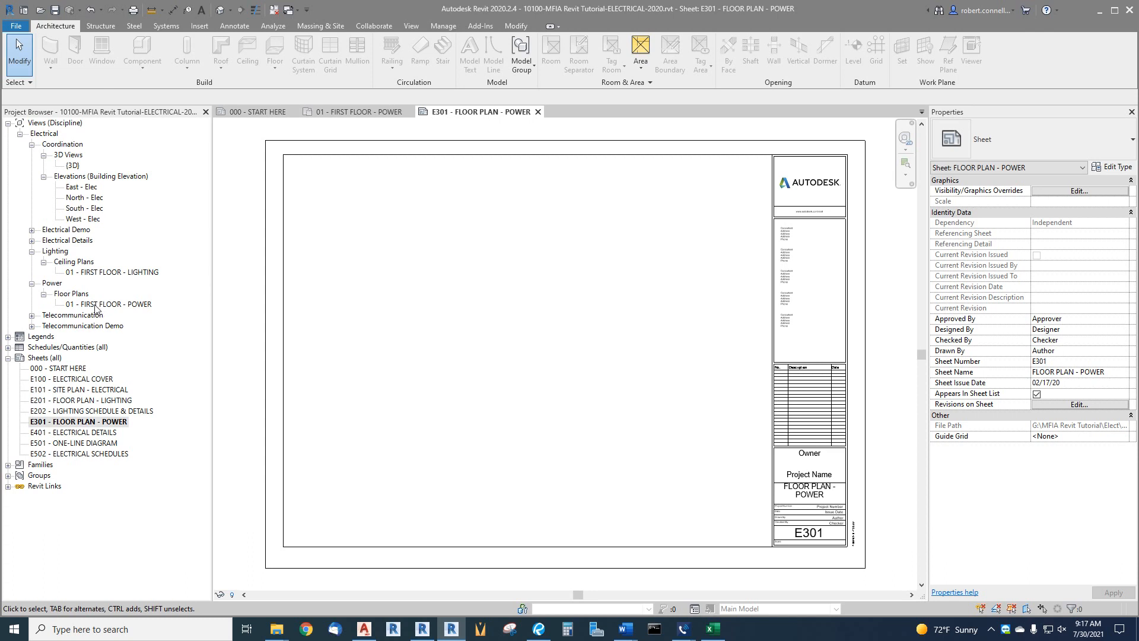
mouse_move(101, 307)
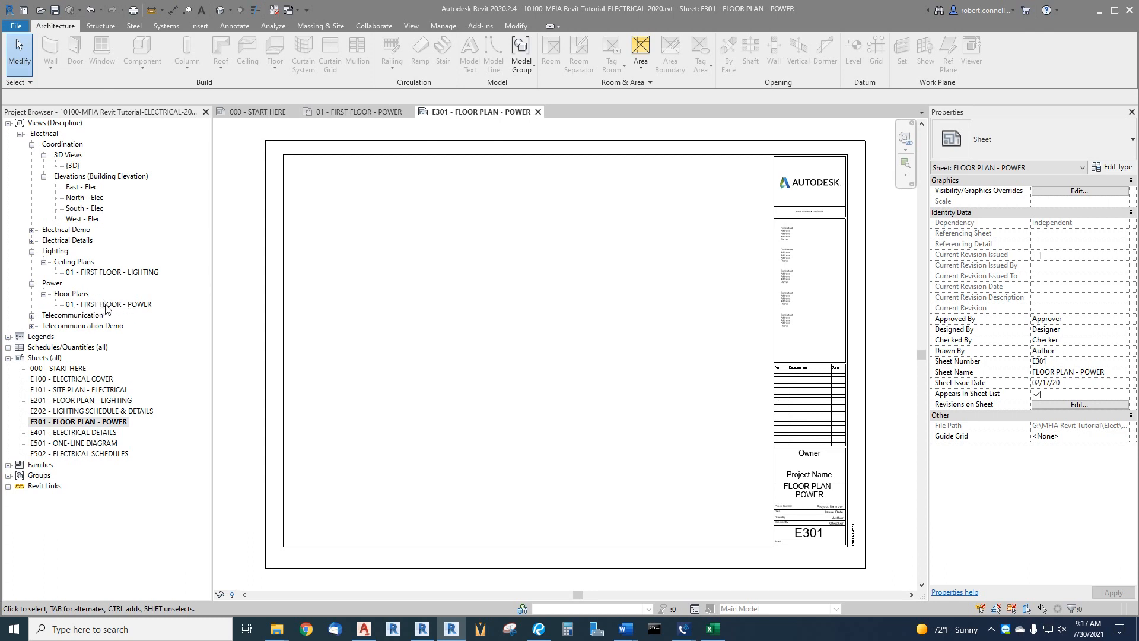
click(109, 304)
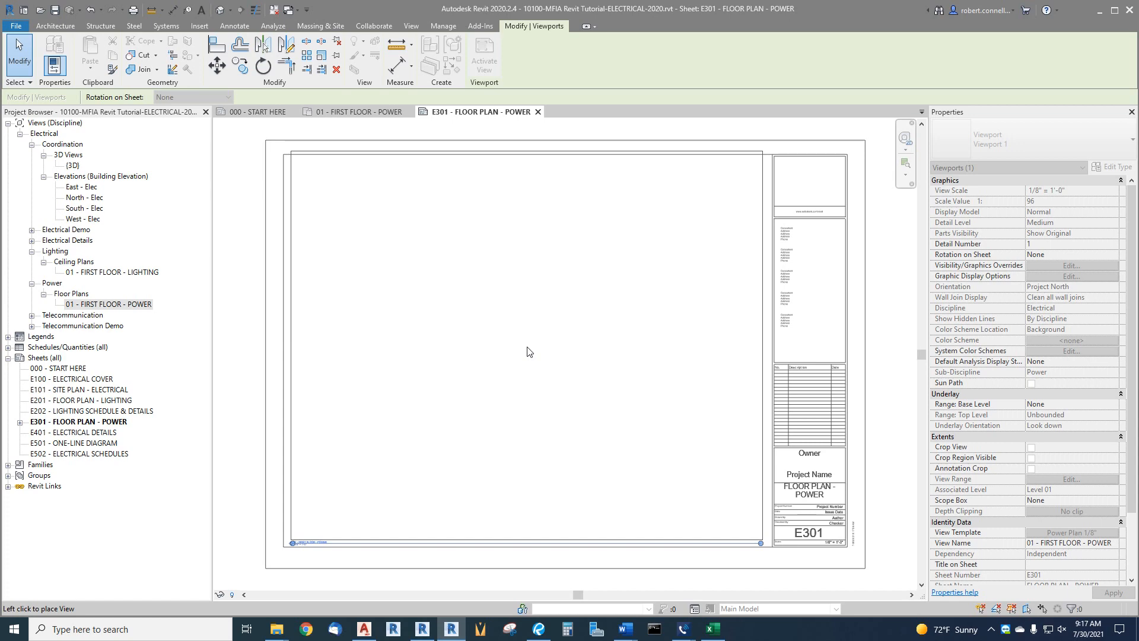
click(529, 351)
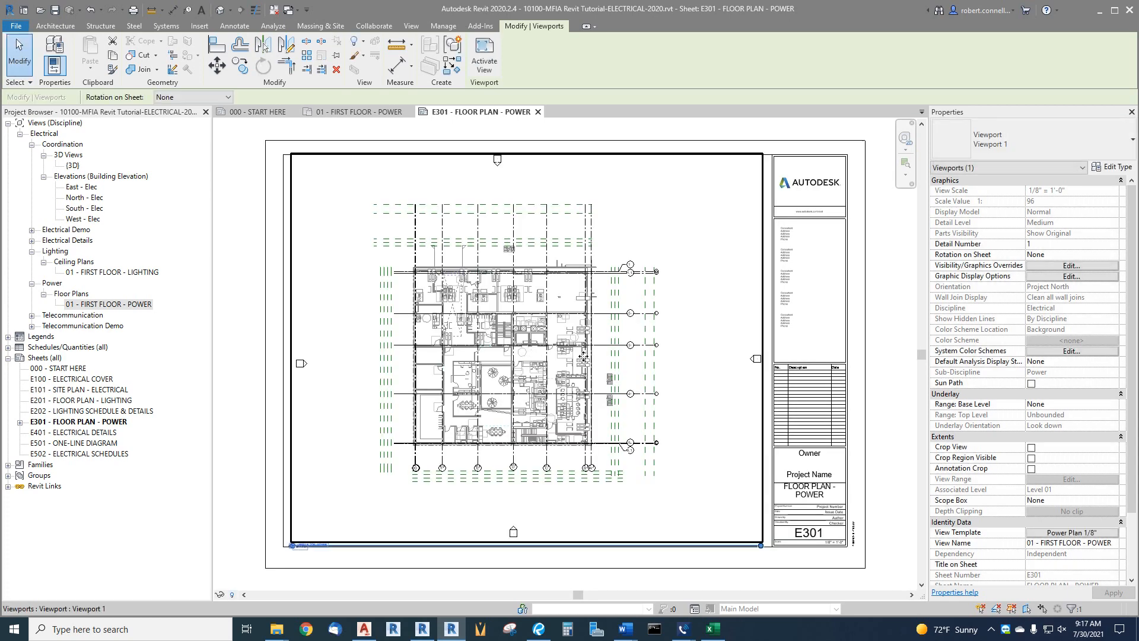
mouse_move(603, 229)
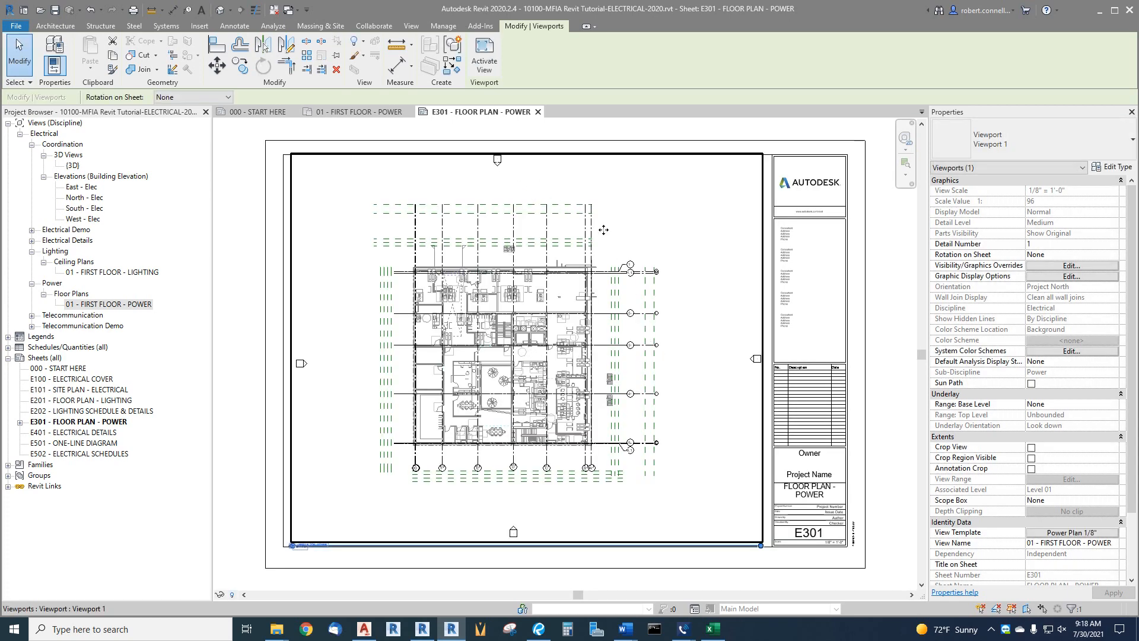
mouse_move(432, 470)
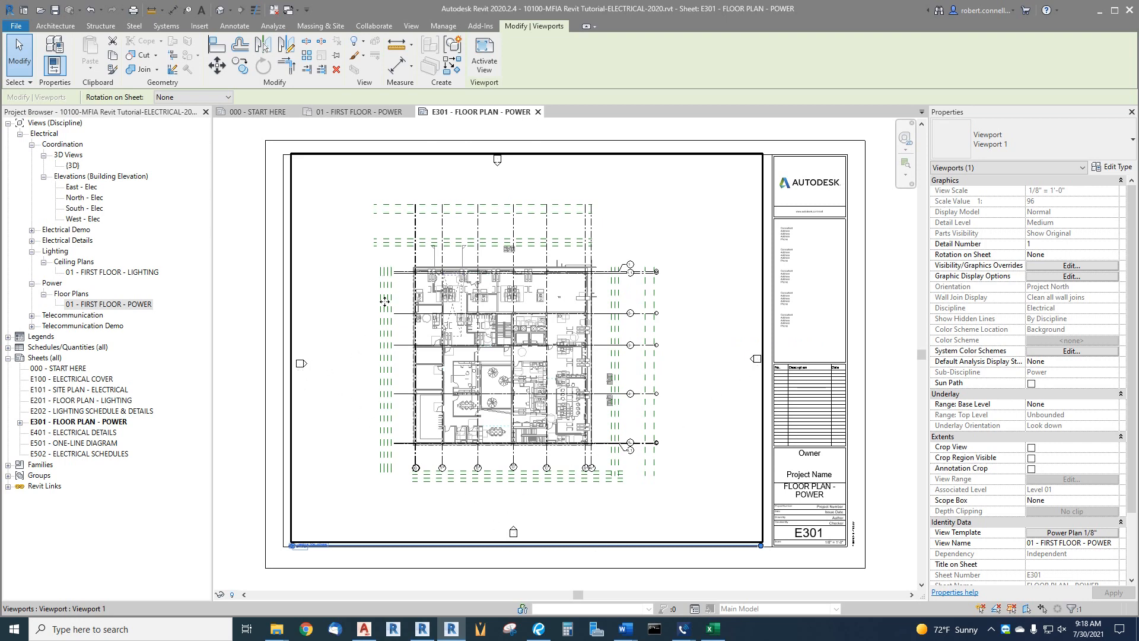
mouse_move(669, 323)
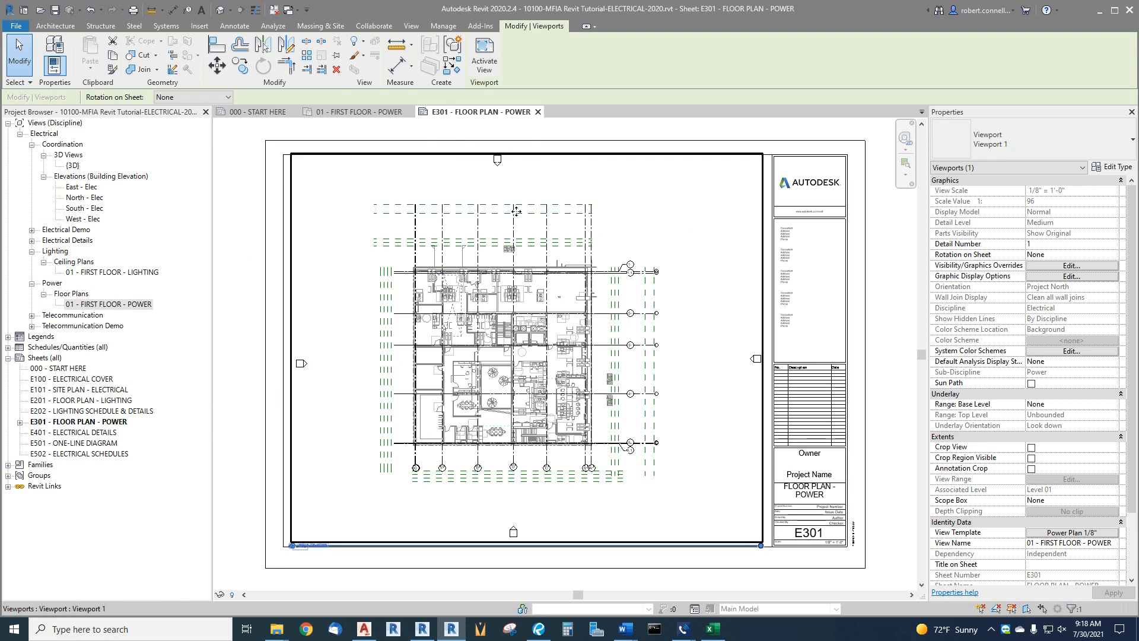
mouse_move(638, 362)
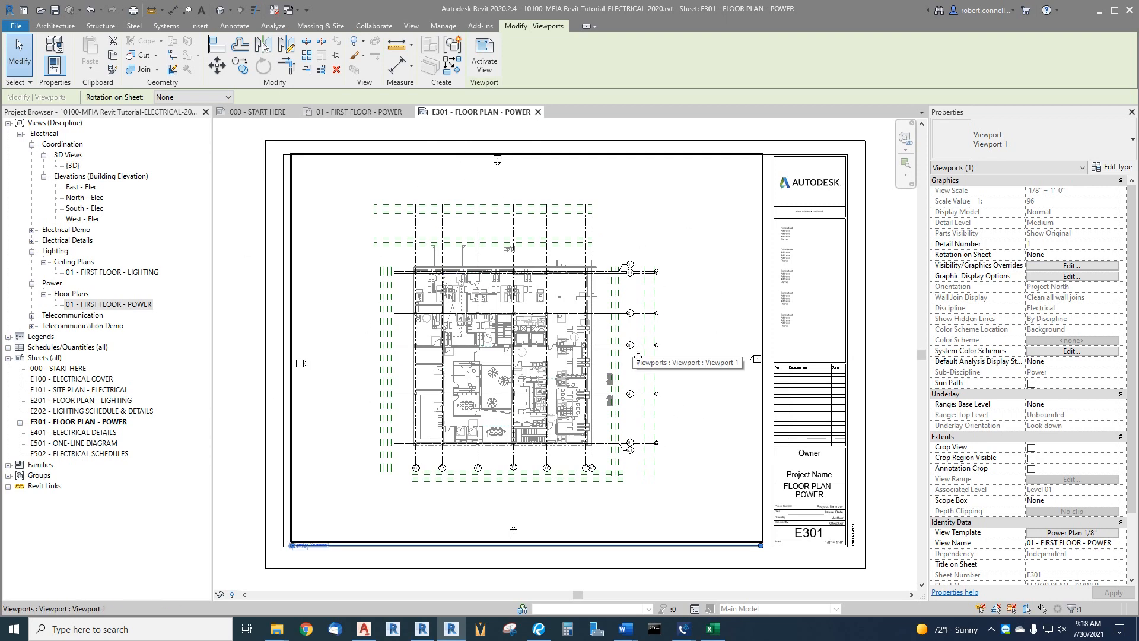
mouse_move(656, 309)
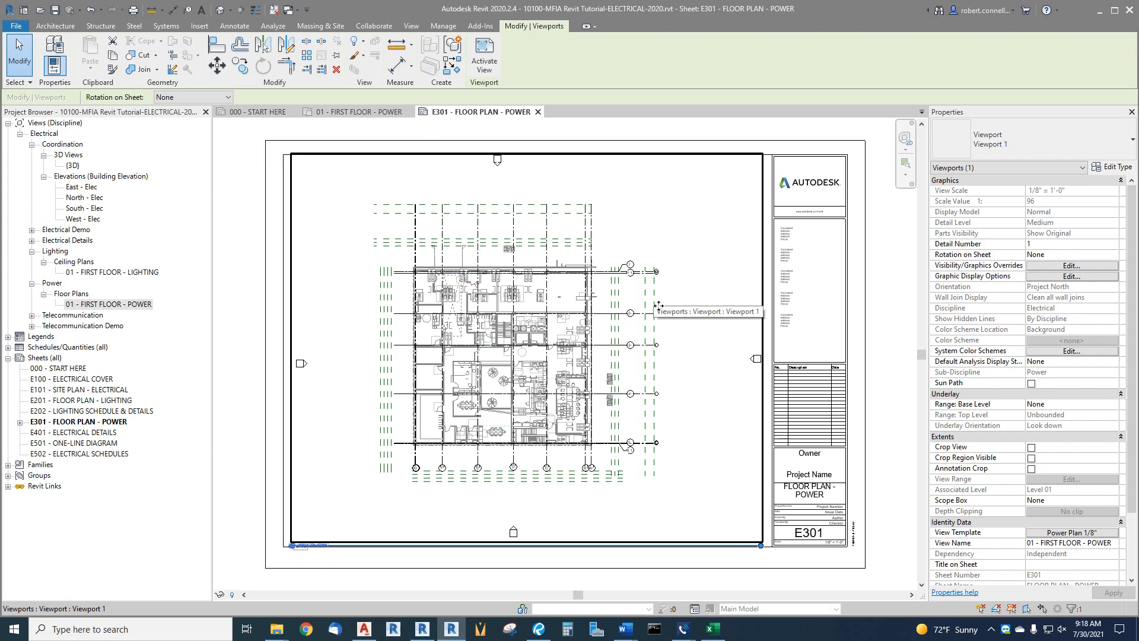
mouse_move(552, 305)
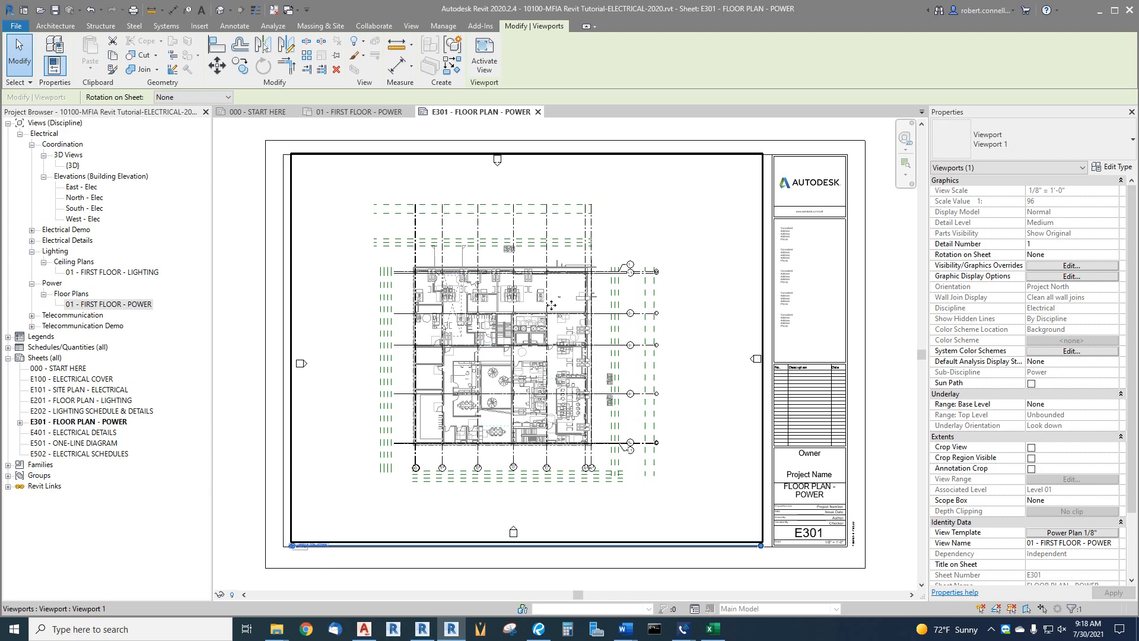
mouse_move(544, 302)
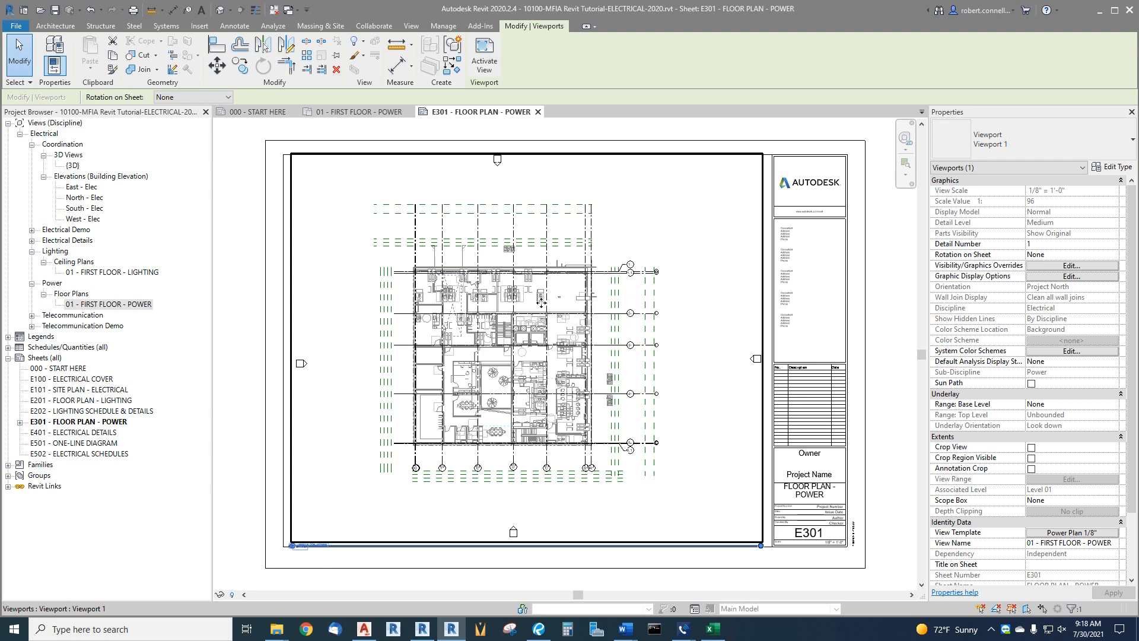
mouse_move(541, 301)
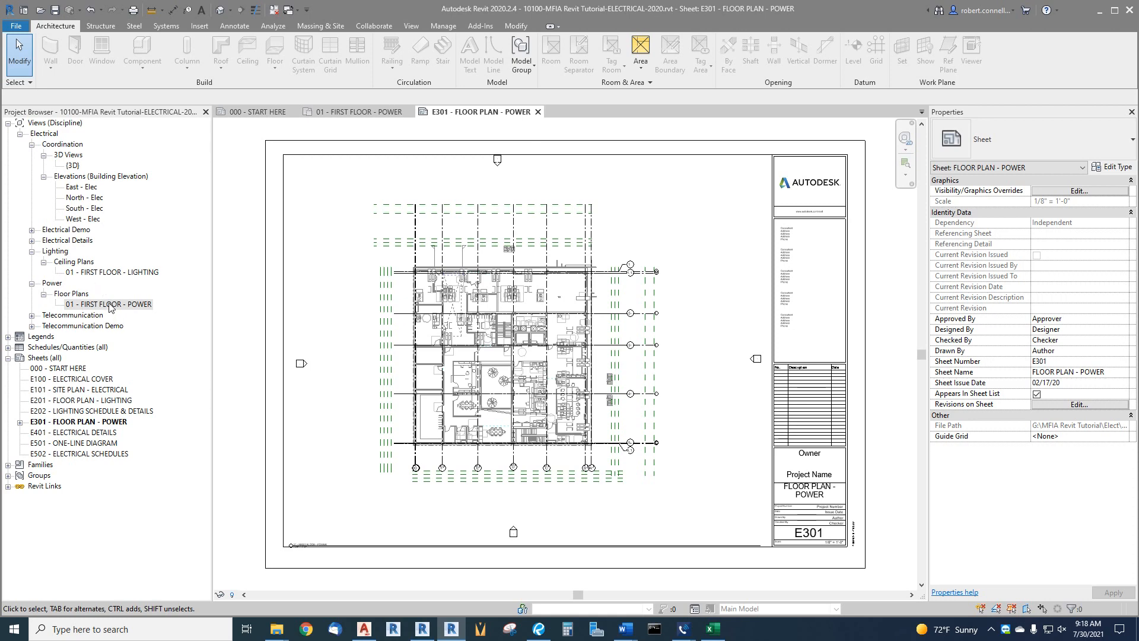
Step: Reopen the 01 - FIRST FLOOR - POWER plan from the Project Browser
double_click(107, 304)
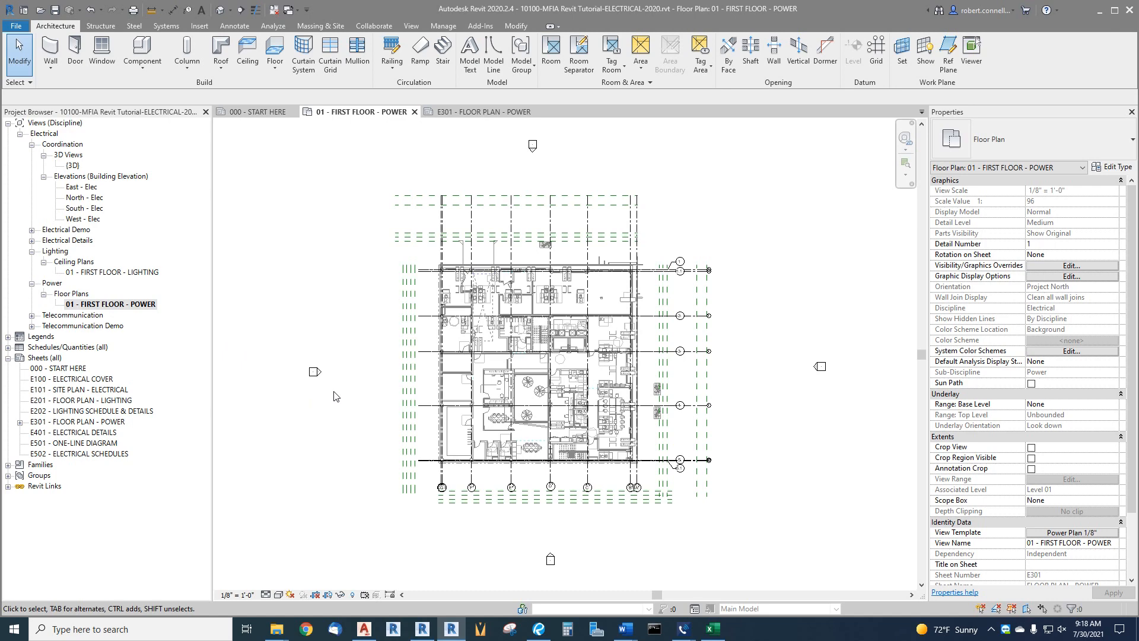
mouse_move(354, 349)
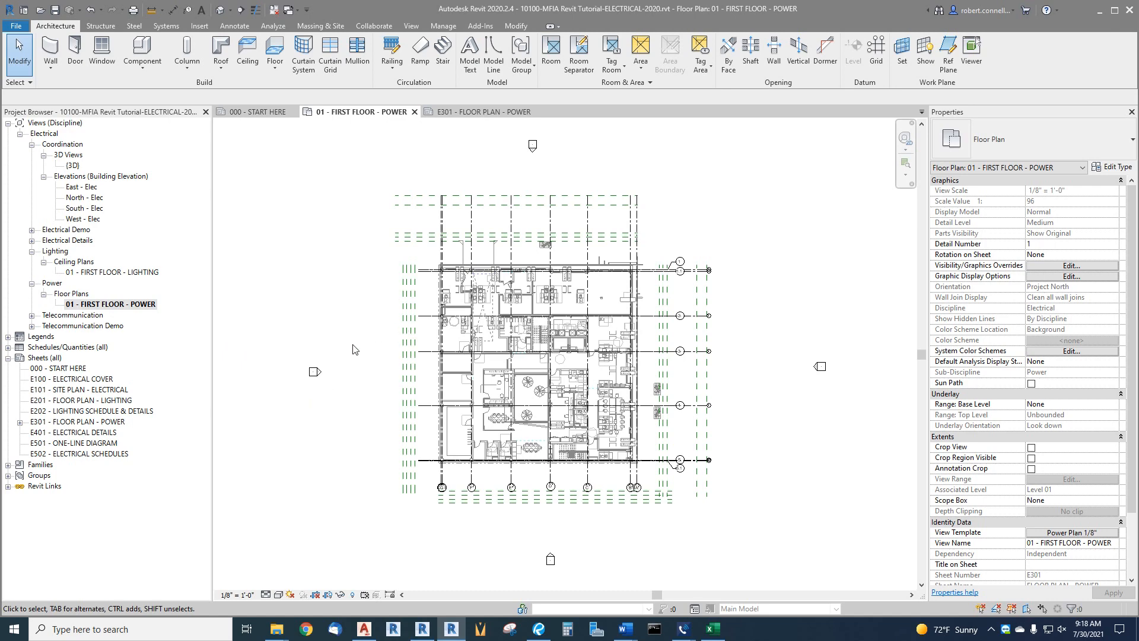
mouse_move(372, 322)
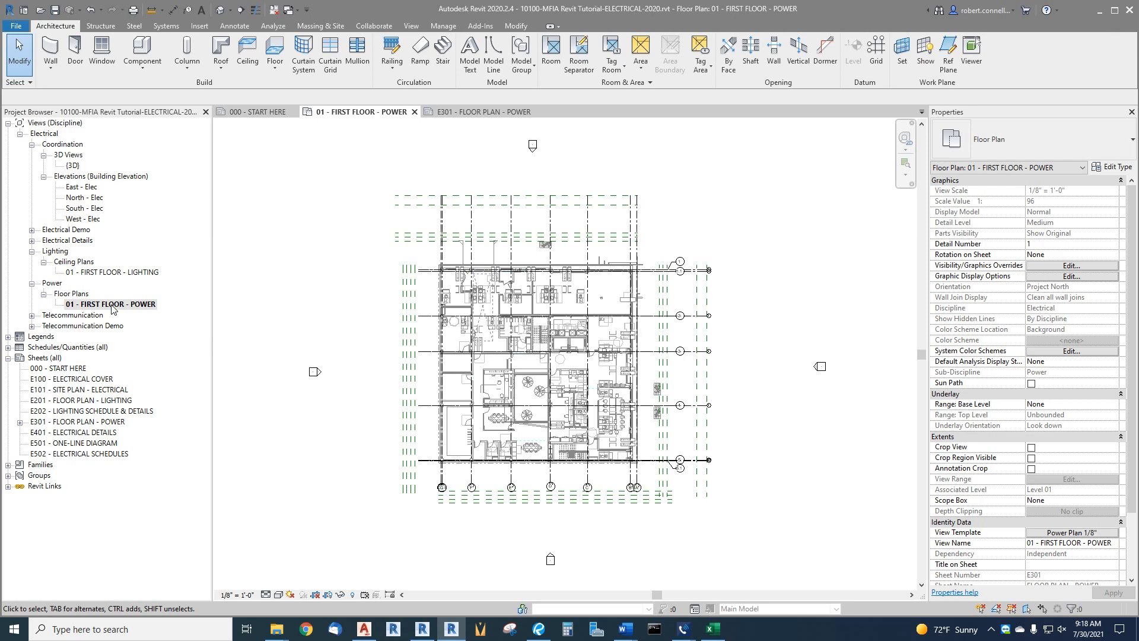
Step: Duplicate 01 - FIRST FLOOR - POWER with detailing, creating Copy 1
right_click(110, 304)
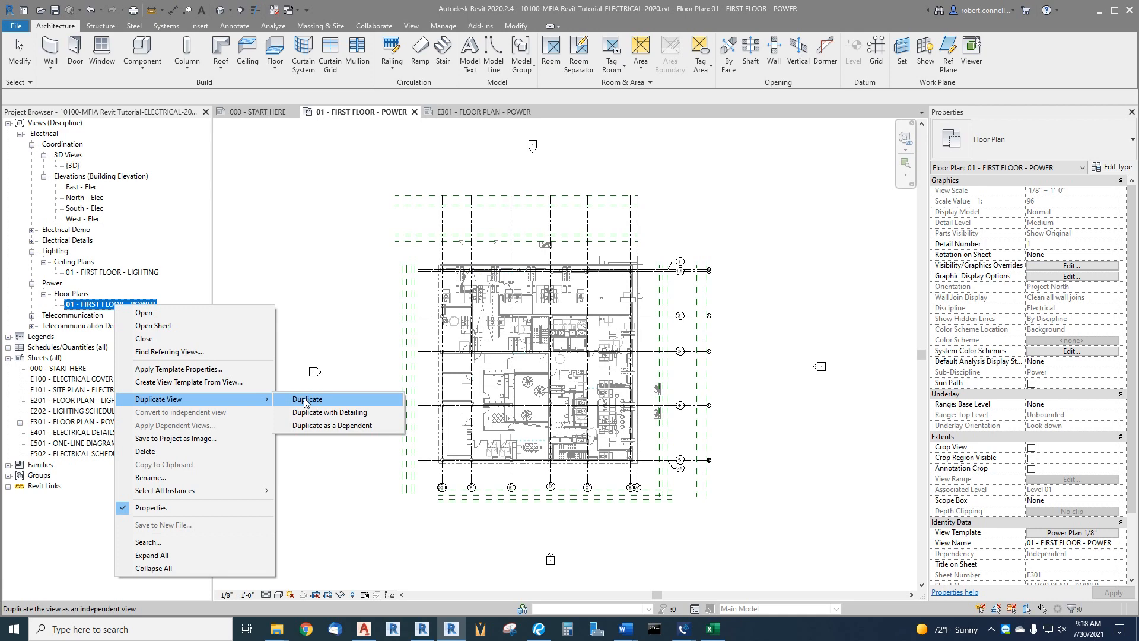
mouse_move(328, 411)
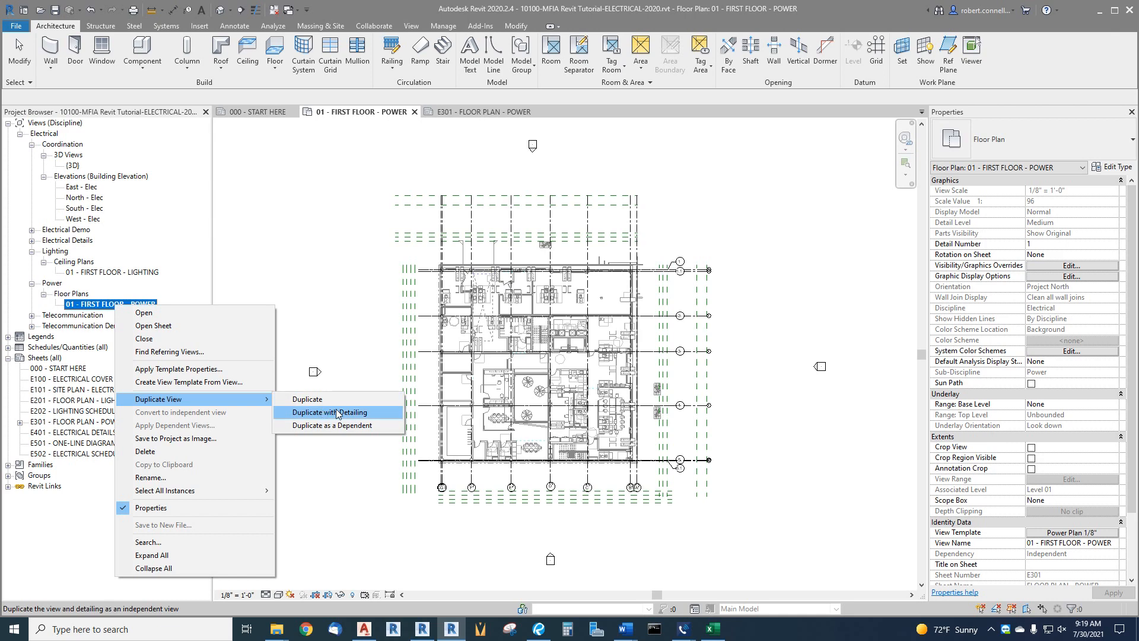
click(328, 412)
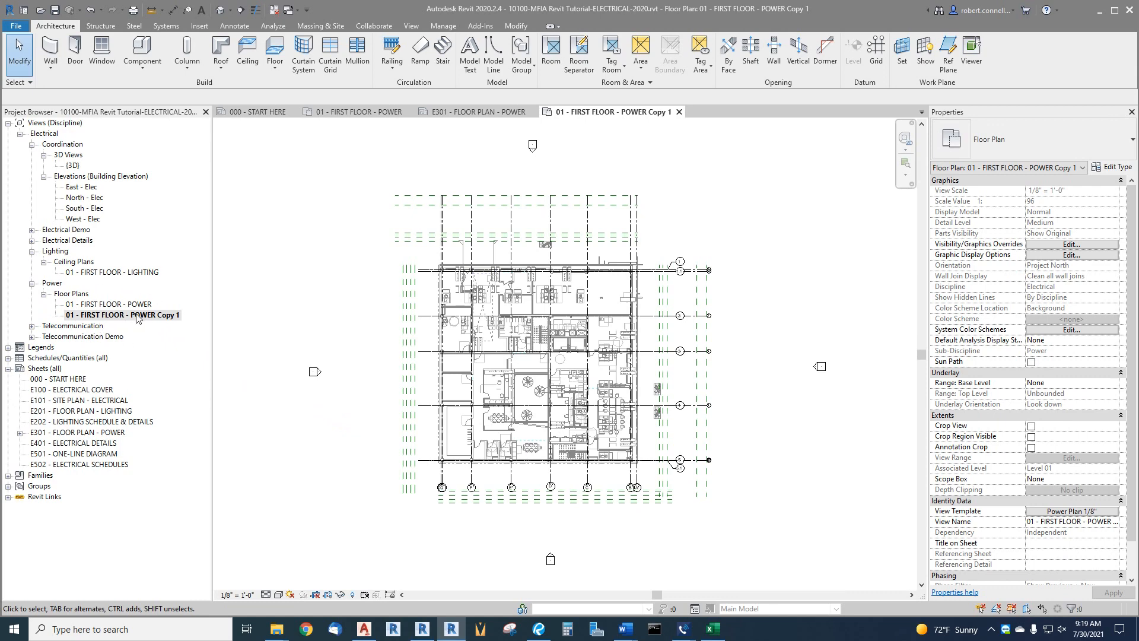
Step: Rename 01 - FIRST FLOOR - POWER Copy 1 to '00 - overall floor plan'
right_click(120, 314)
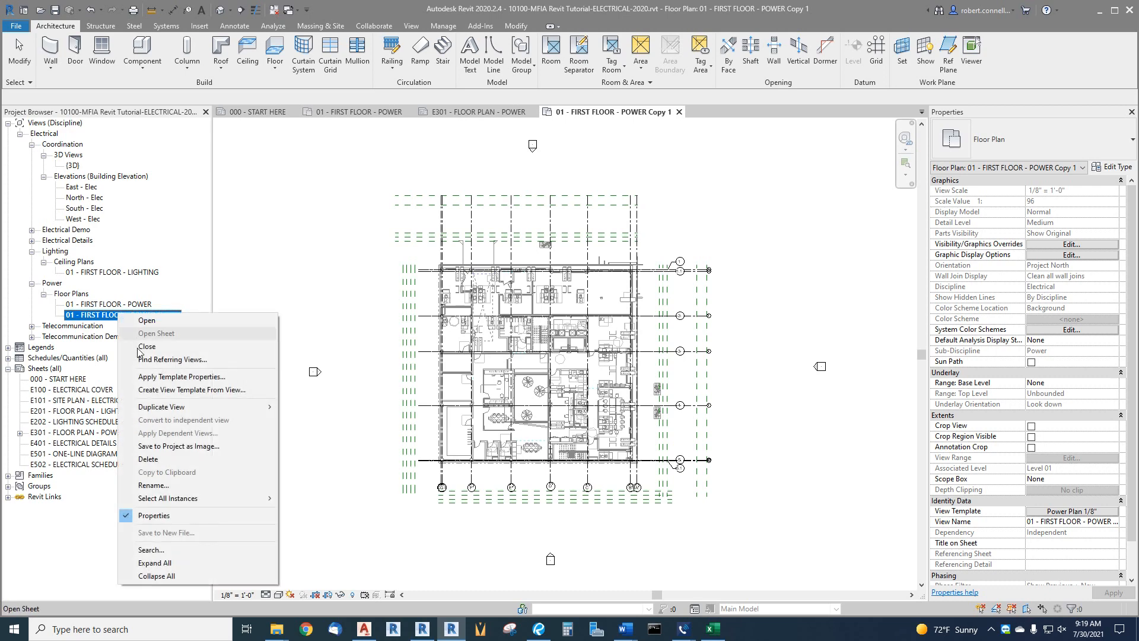
click(152, 485)
text(00 -)
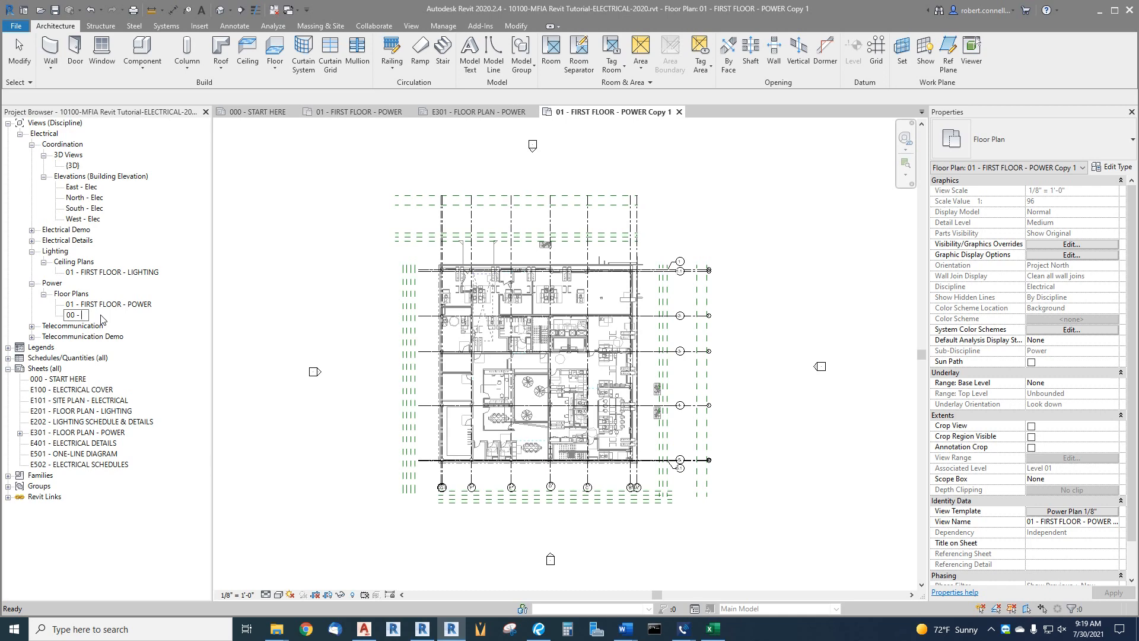
text(c)
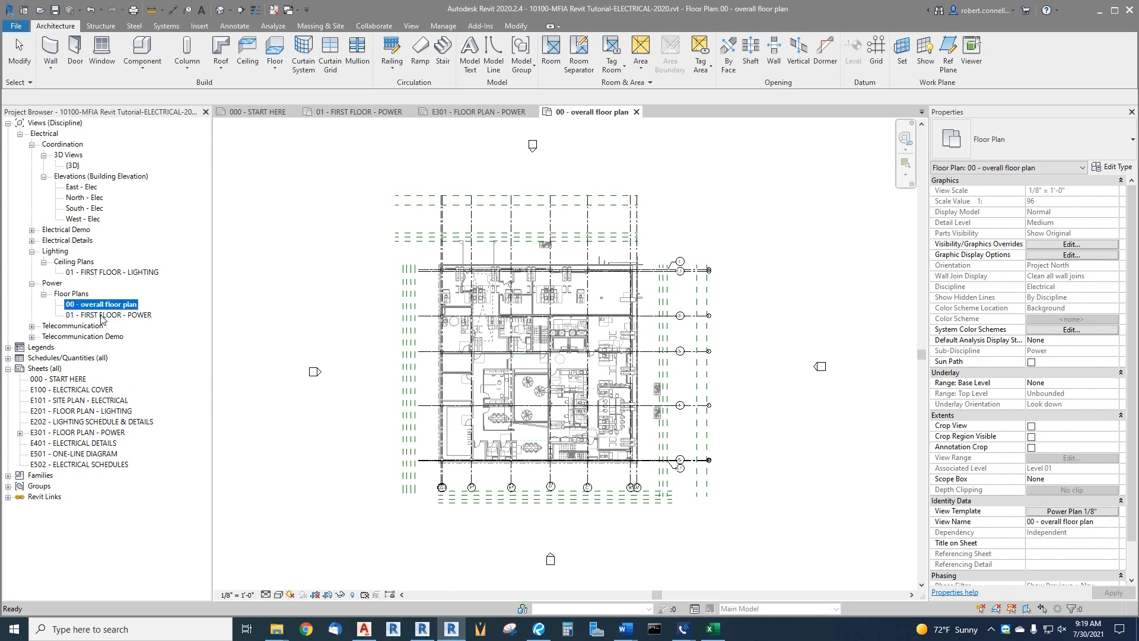
mouse_move(188, 347)
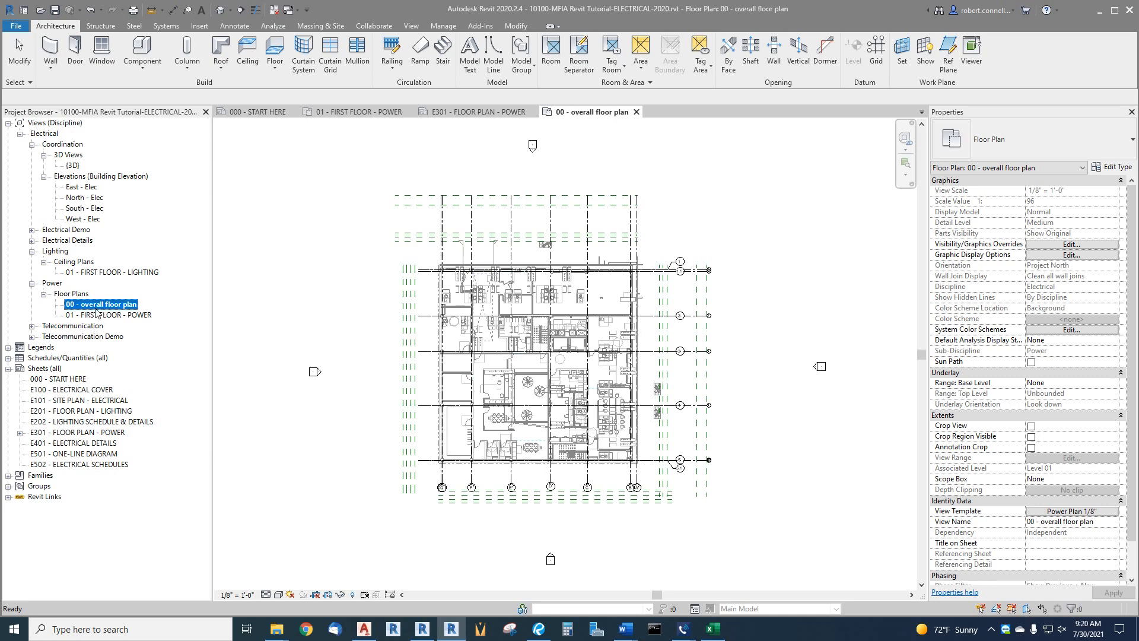
mouse_move(216, 318)
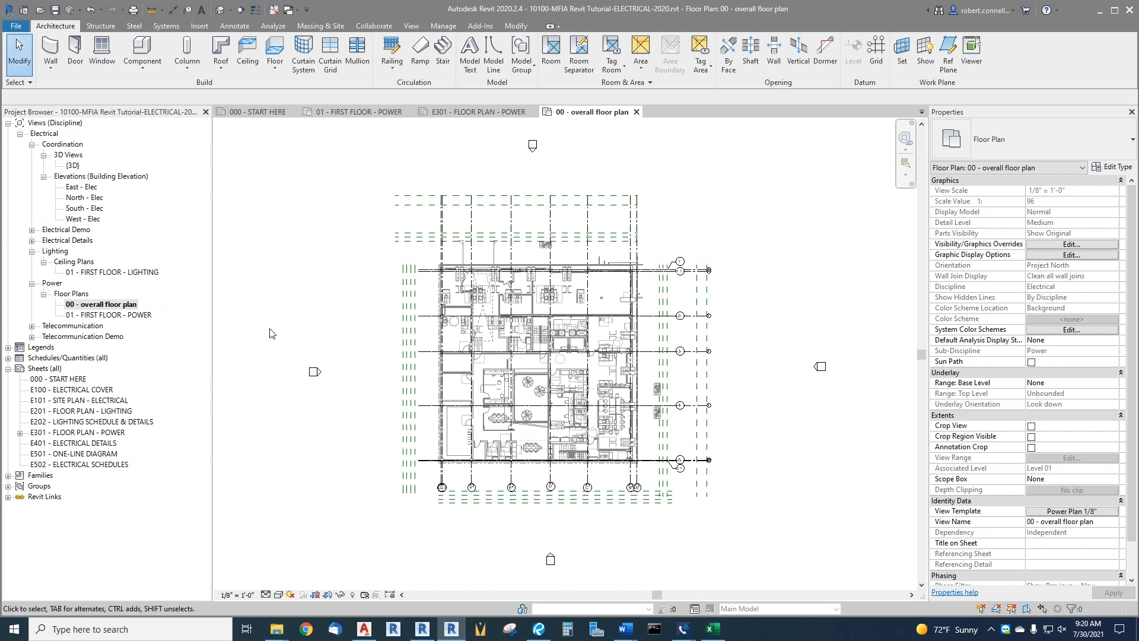
mouse_move(587, 149)
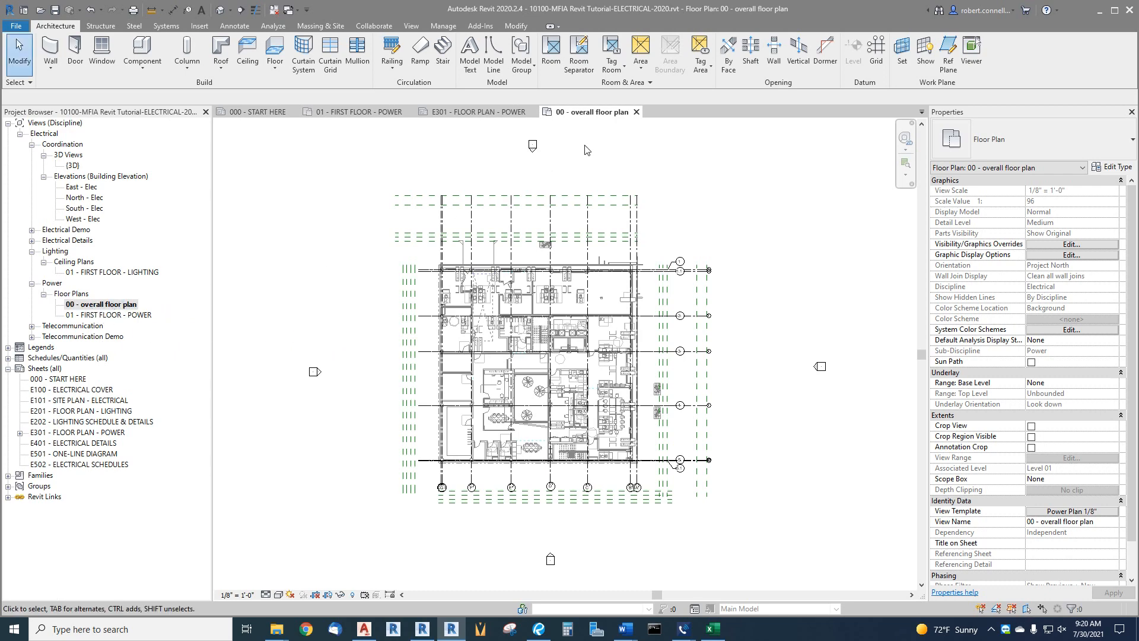
mouse_move(570, 174)
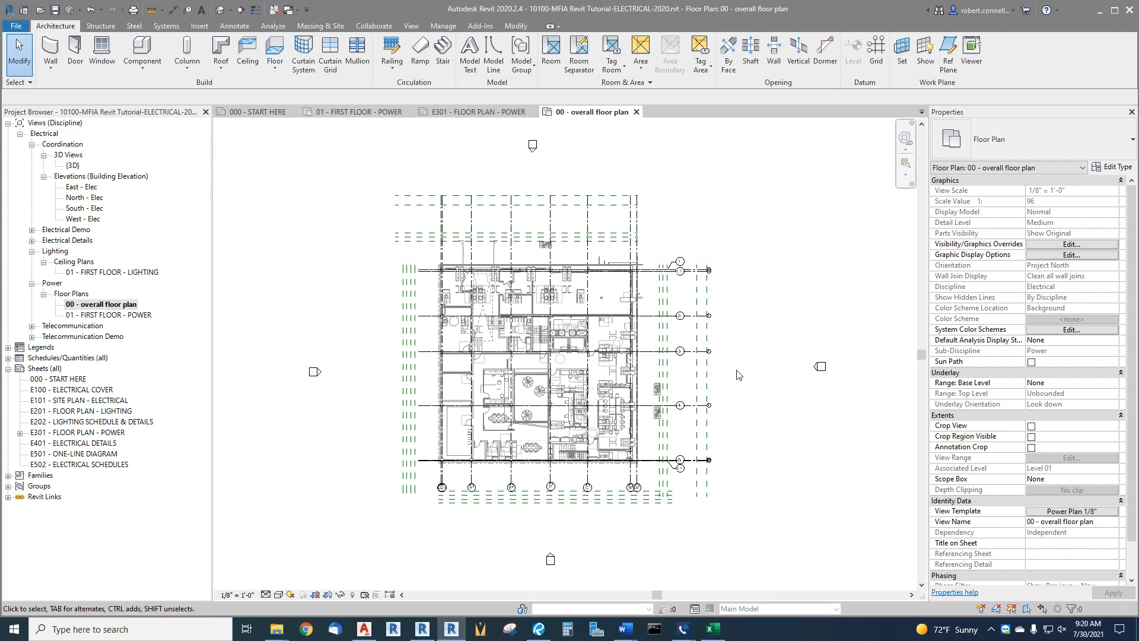
mouse_move(733, 283)
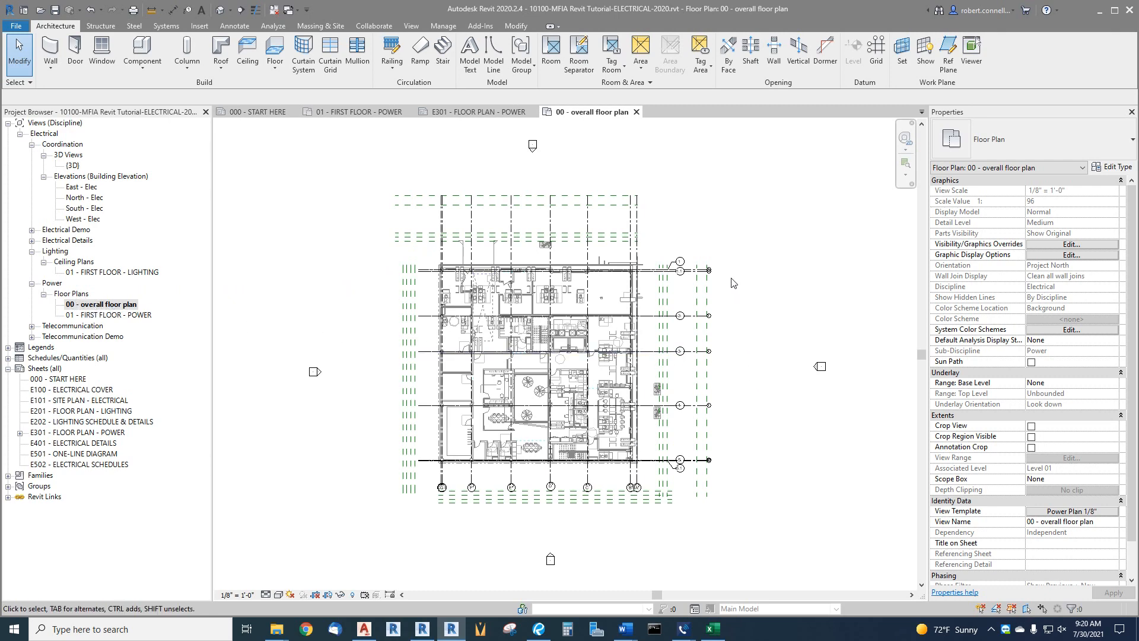
mouse_move(419, 51)
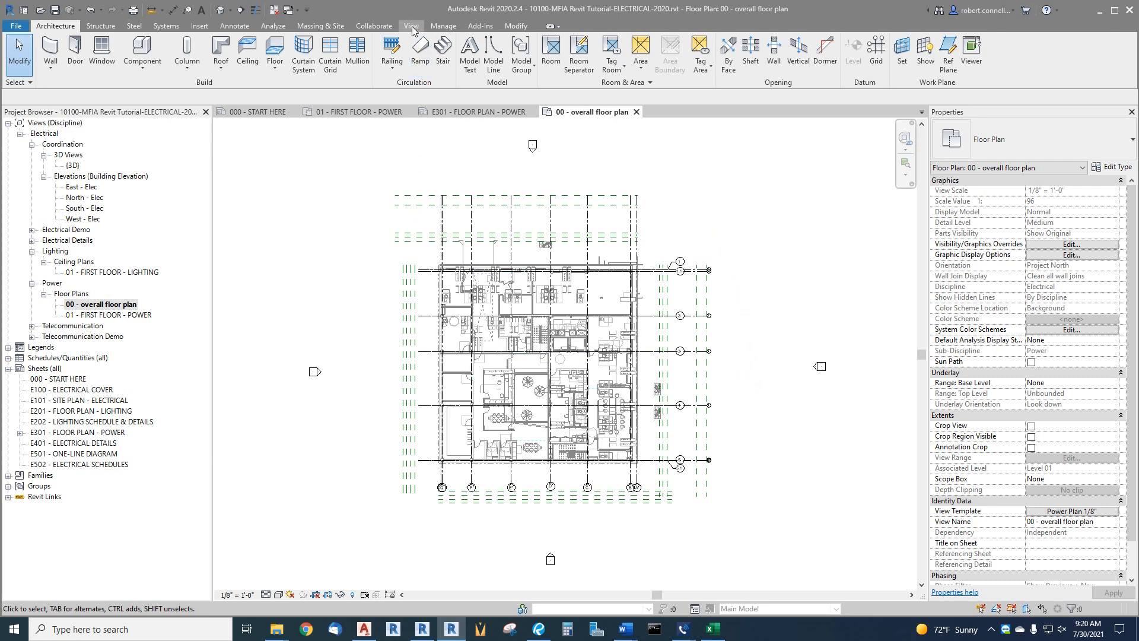
Step: Activate the Scope Box tool from the View tab
click(411, 26)
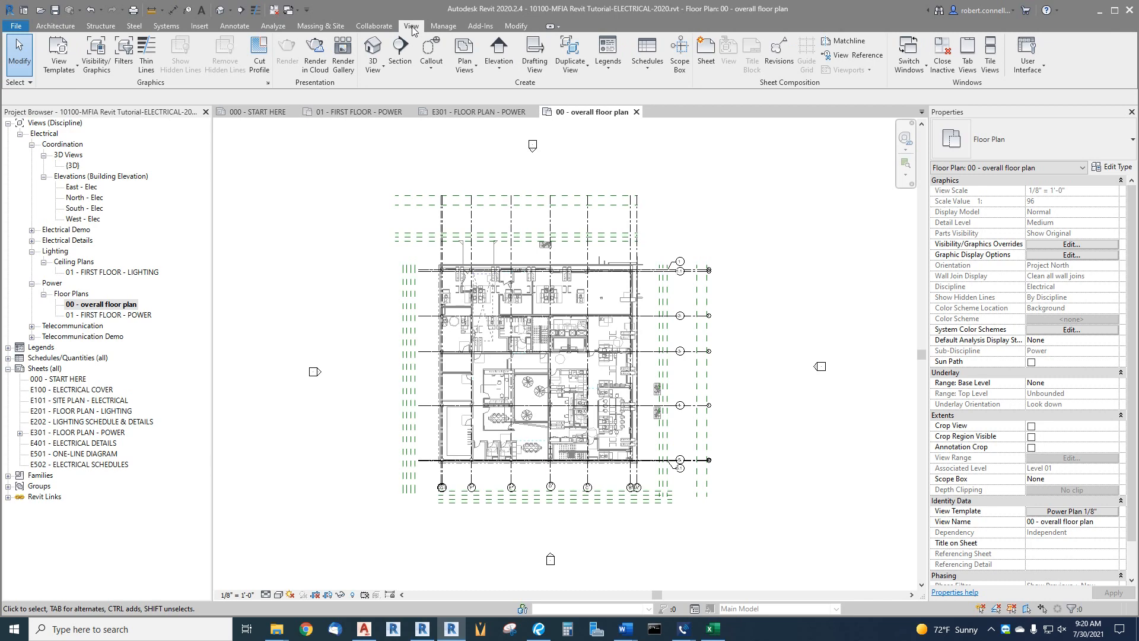
mouse_move(534, 54)
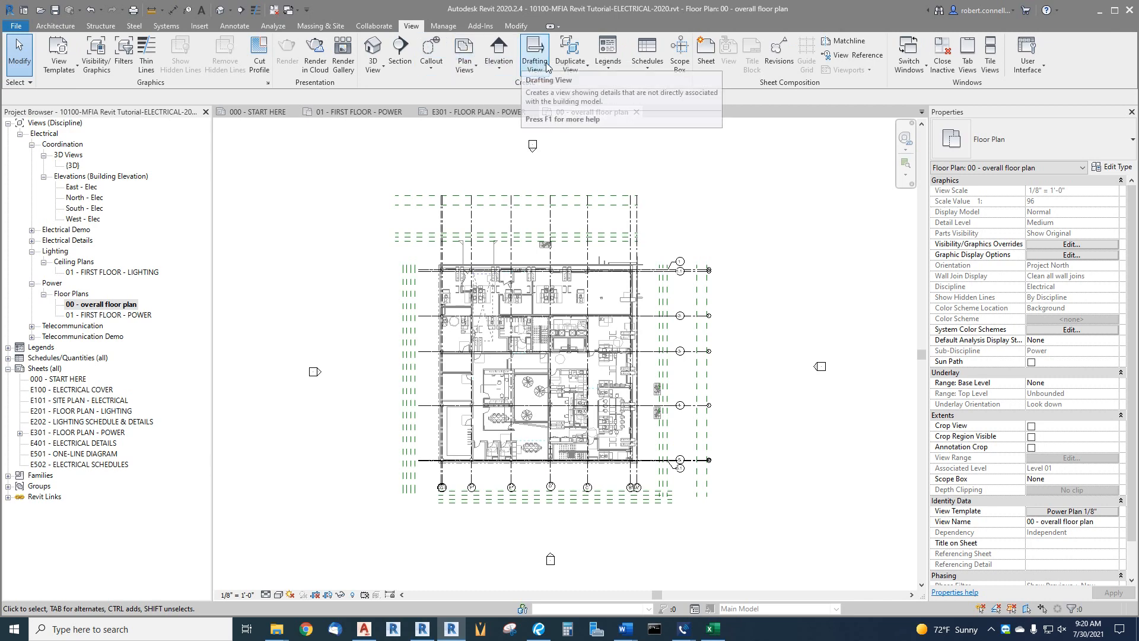
mouse_move(679, 53)
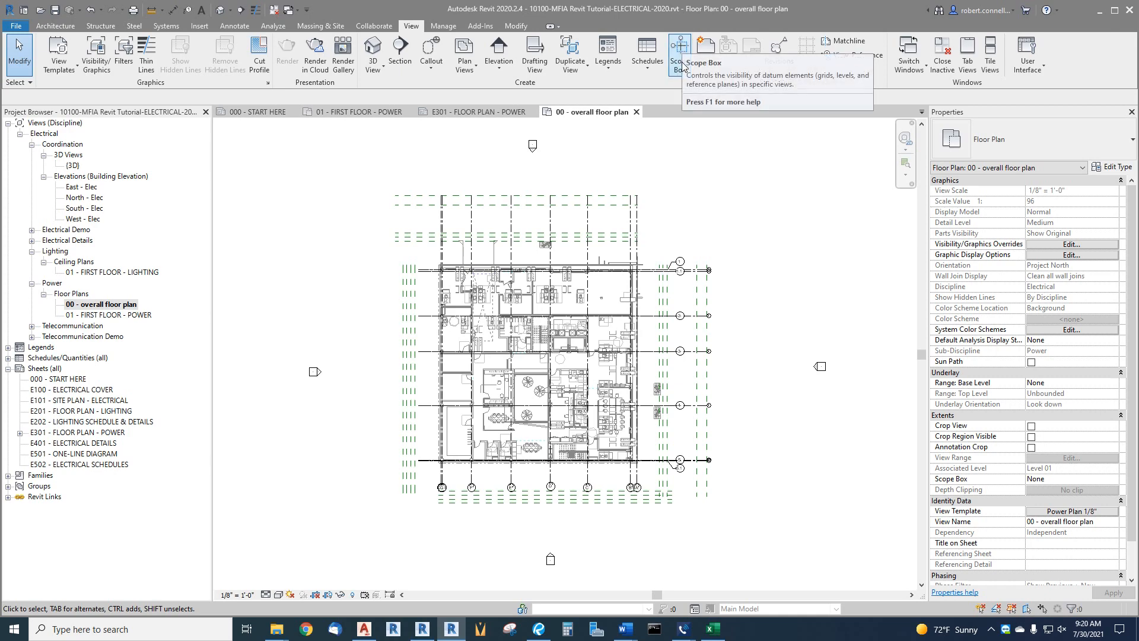
mouse_move(678, 51)
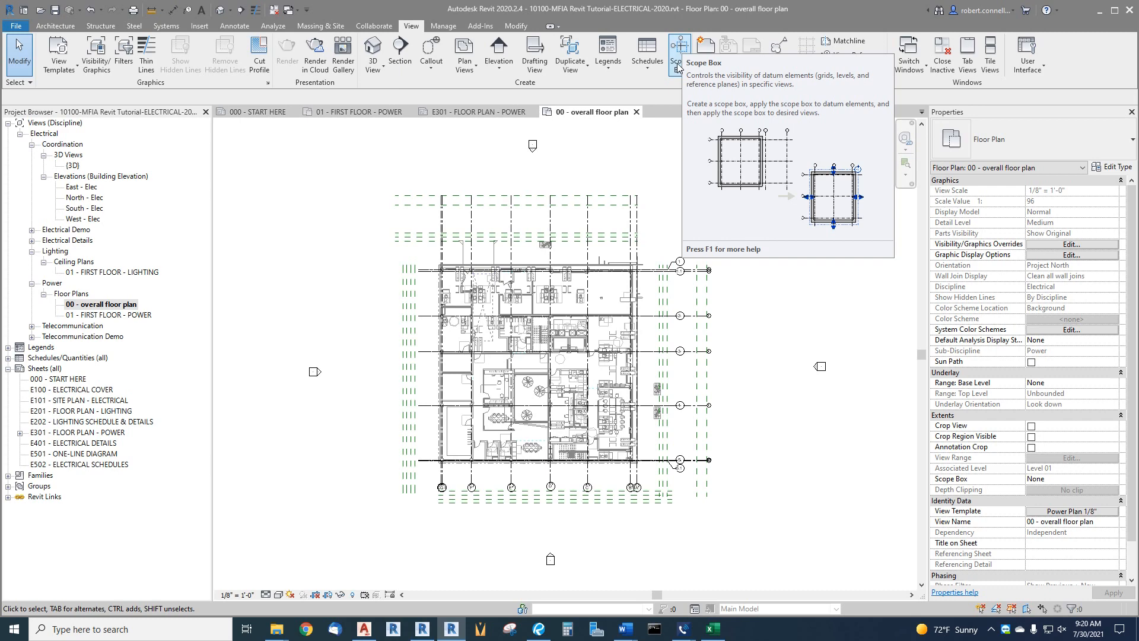
mouse_move(680, 68)
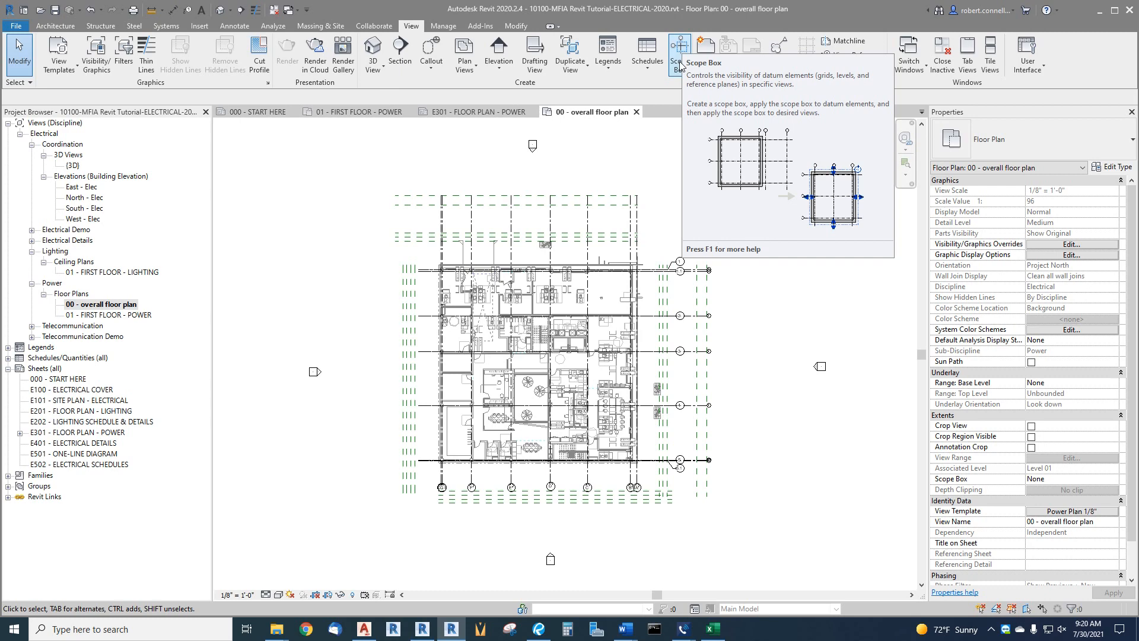
click(677, 53)
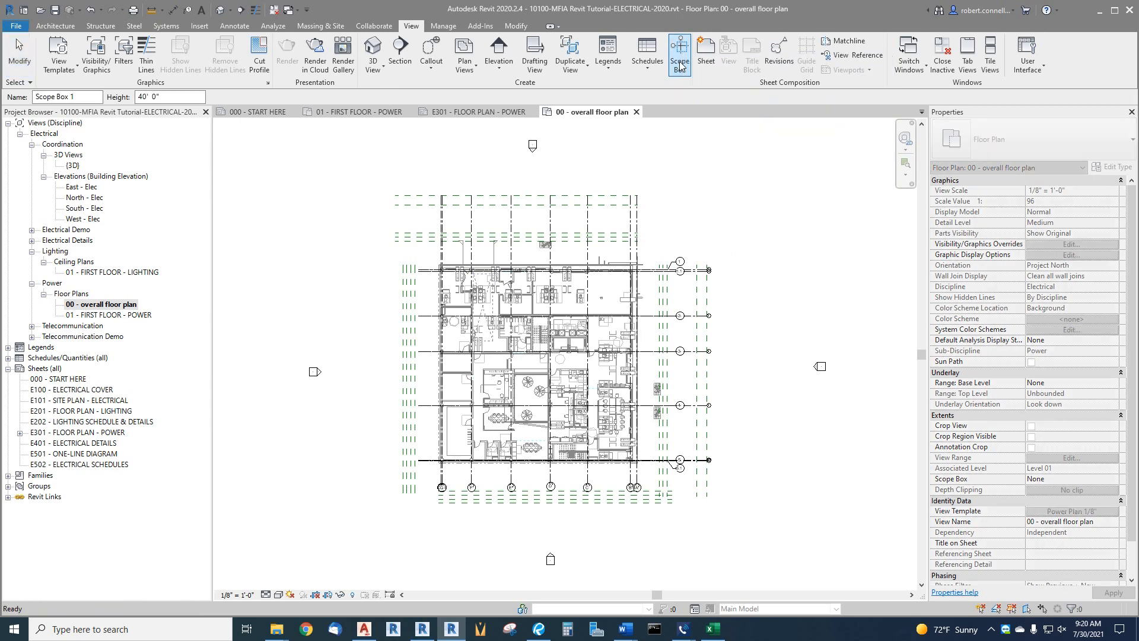
Step: Draw Scope Box 1 from above-left to below-right of the building
click(678, 55)
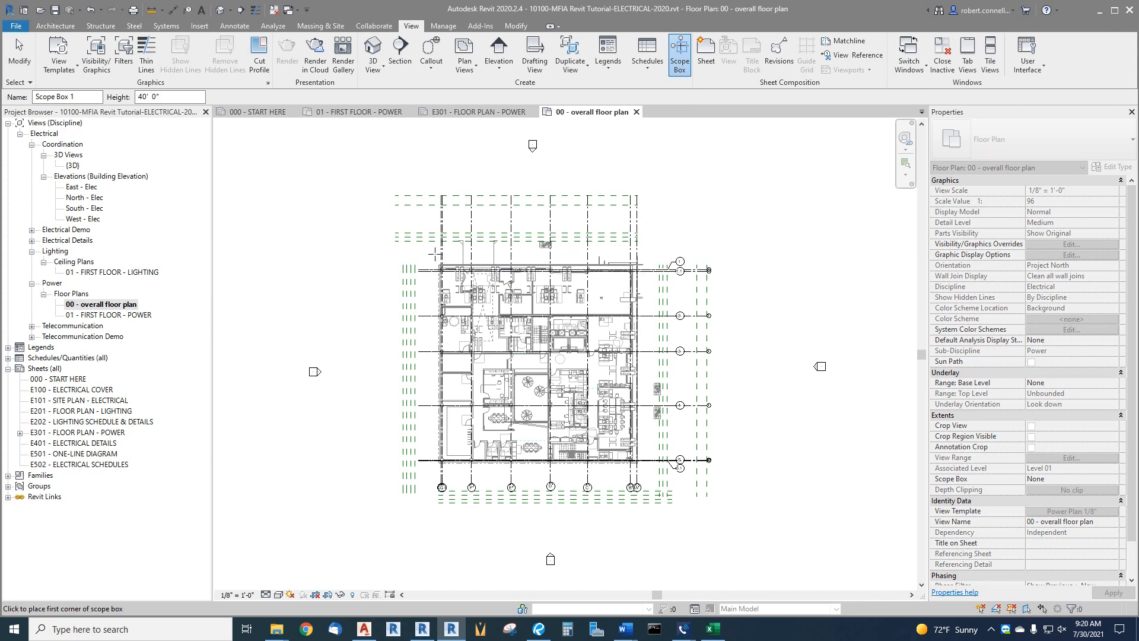
click(429, 253)
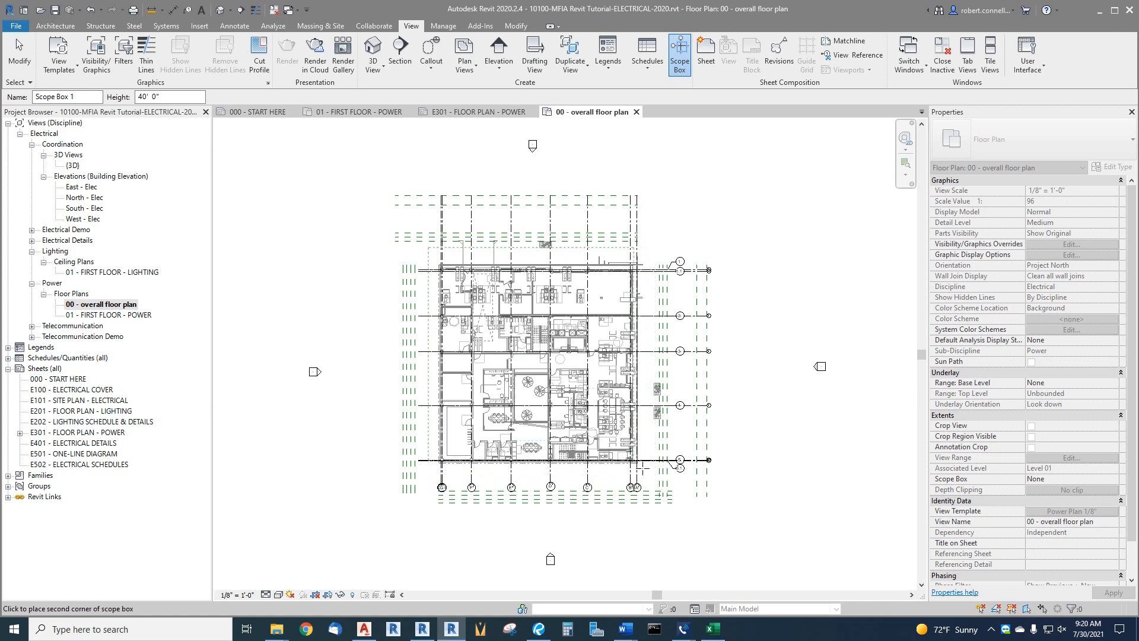
click(647, 476)
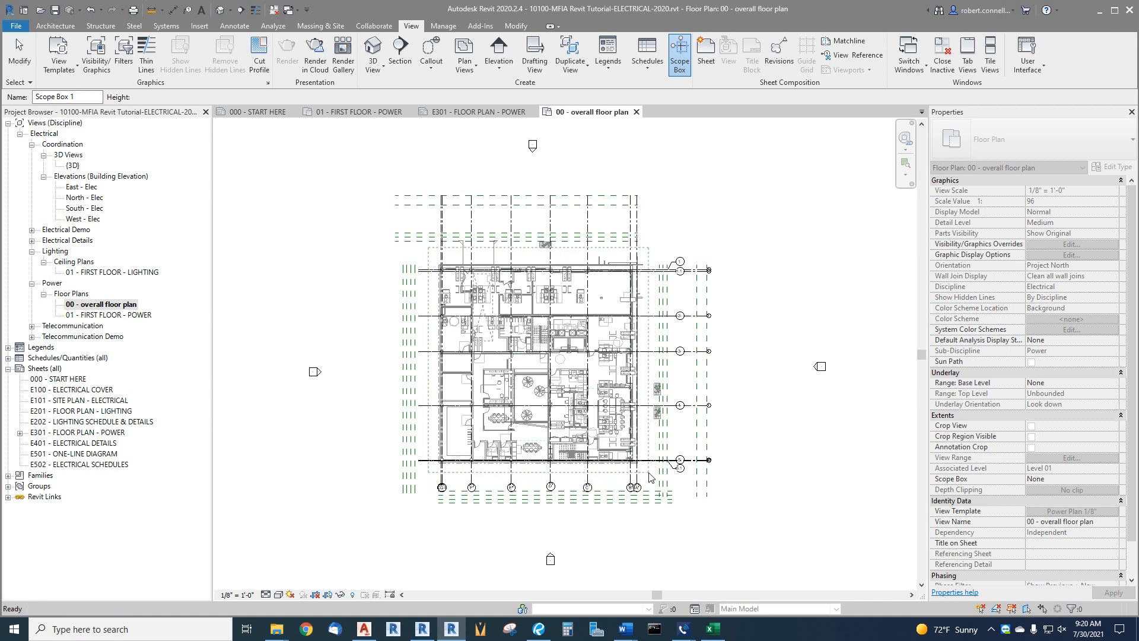
click(648, 362)
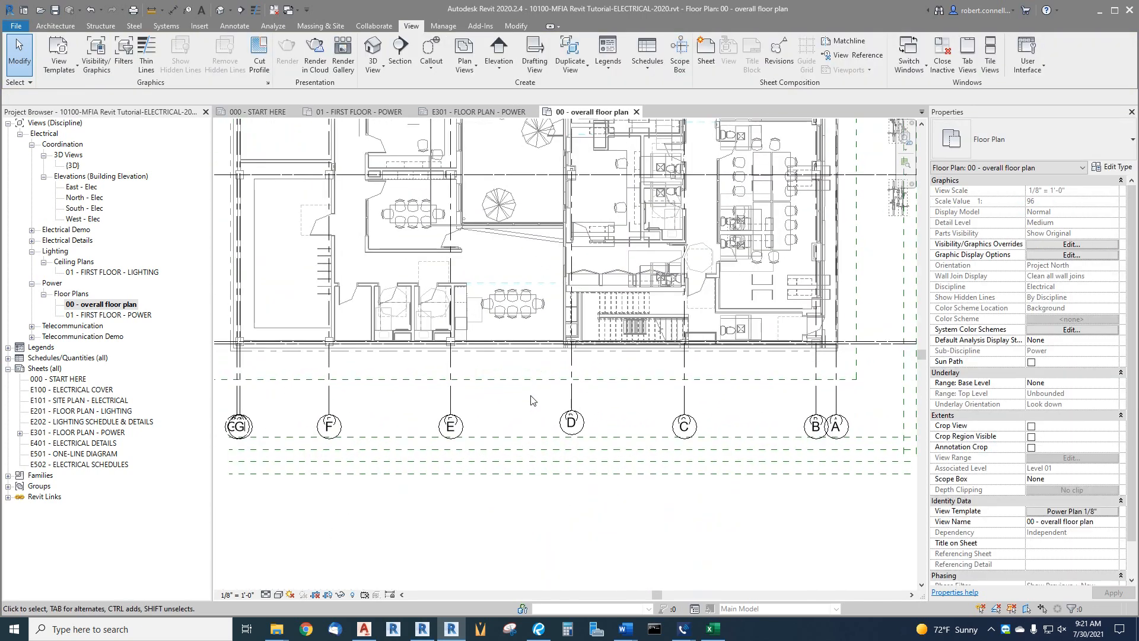
click(530, 382)
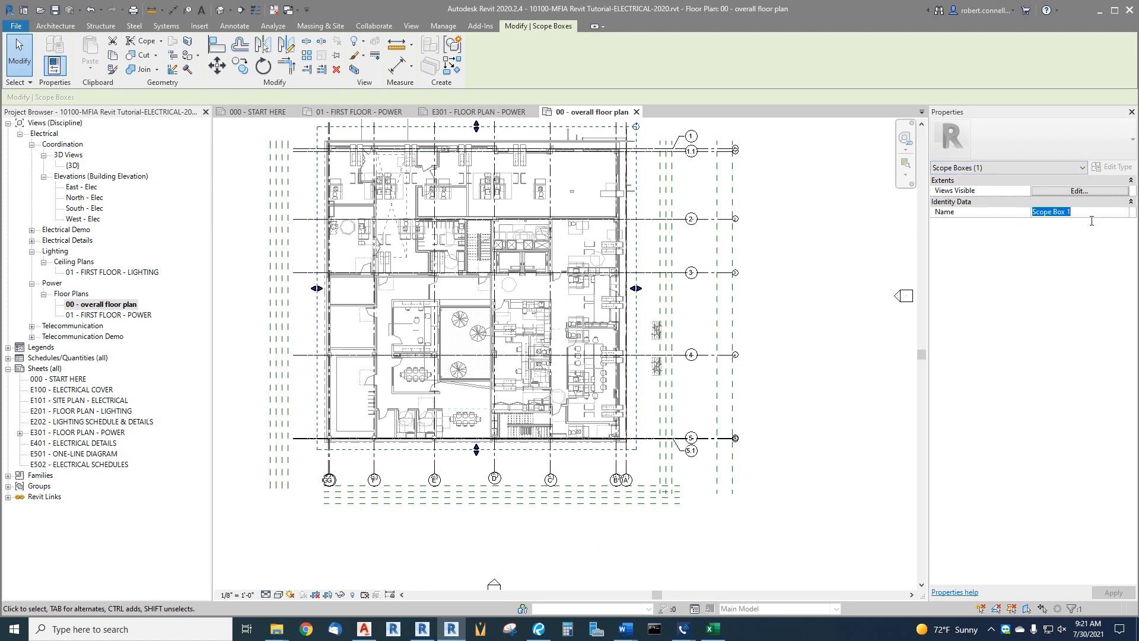
Step: Enter BUILDING as the scope box Name in Properties and apply it
text(OVE)
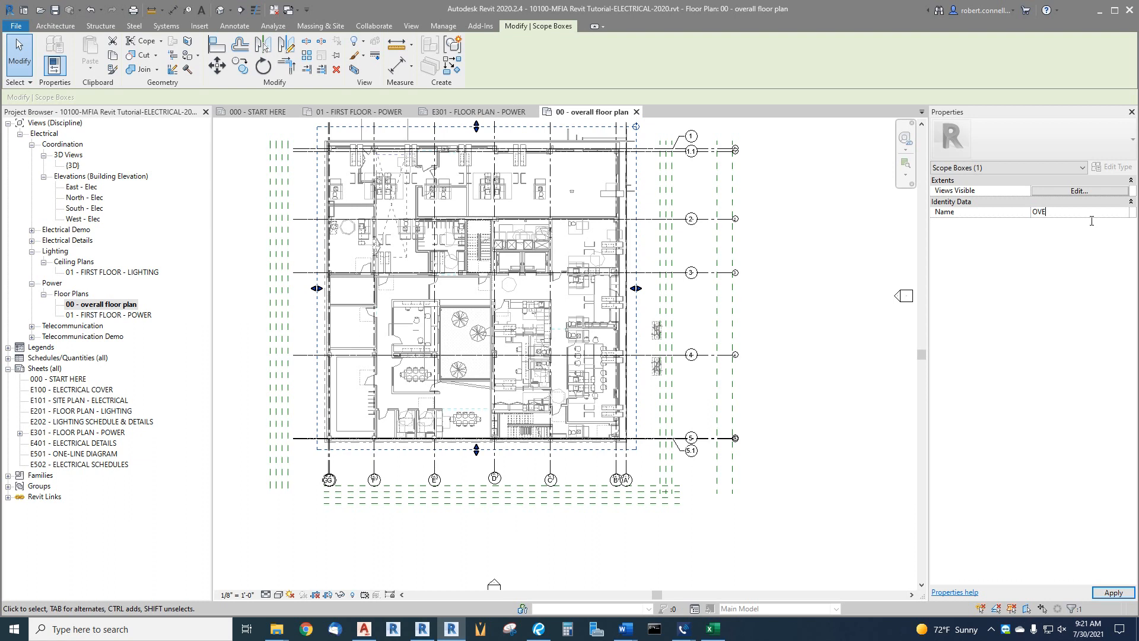
text(BUILDI)
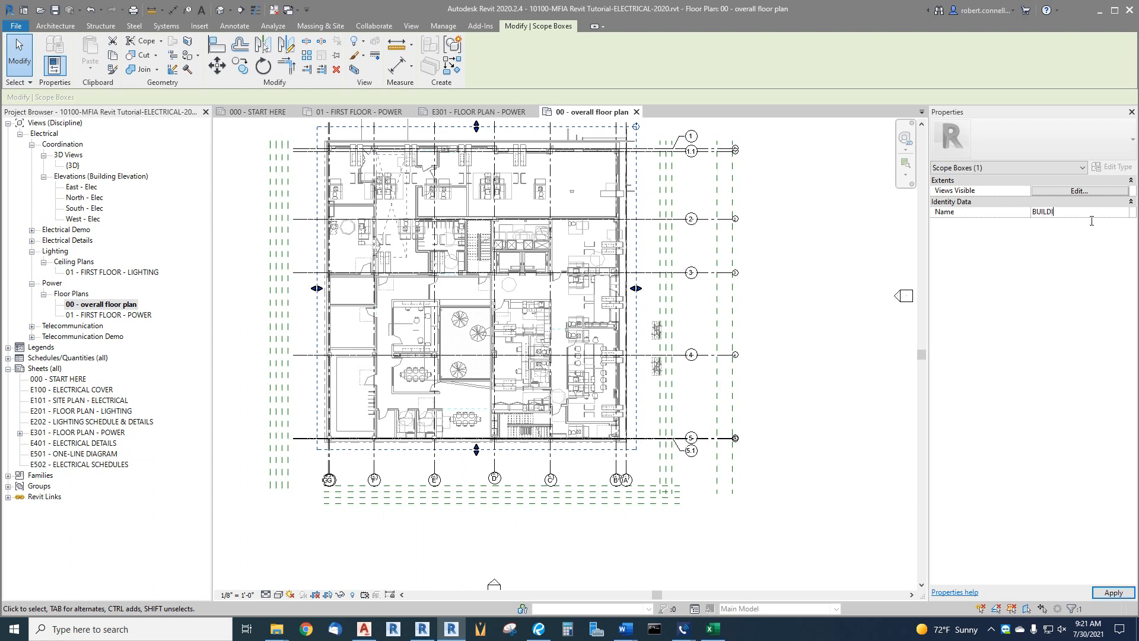
text(ING)
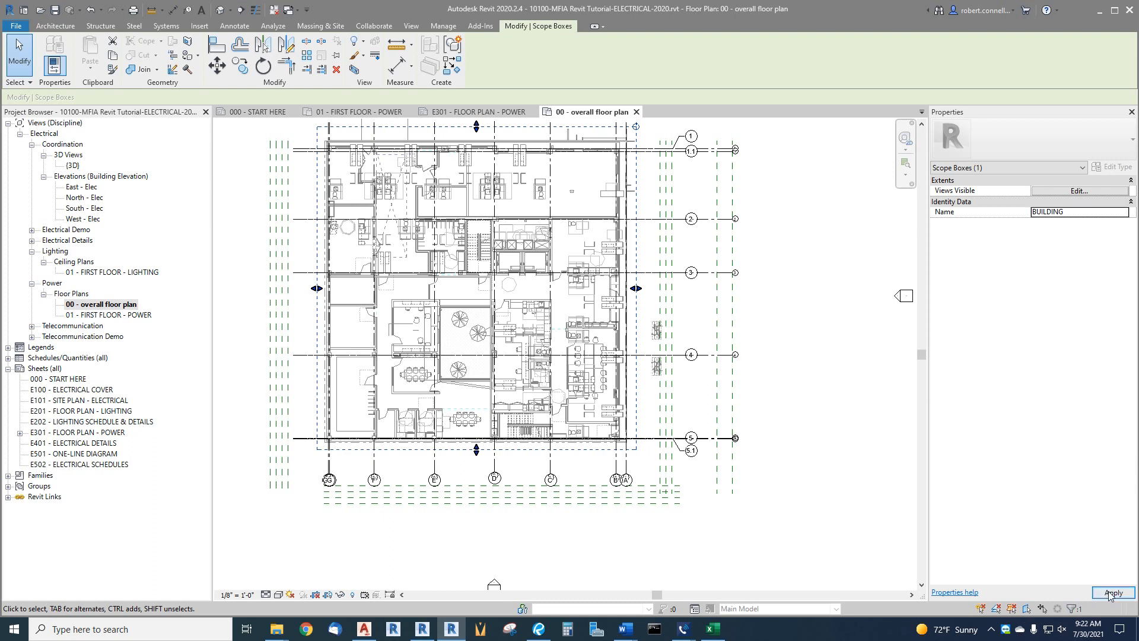
click(1113, 592)
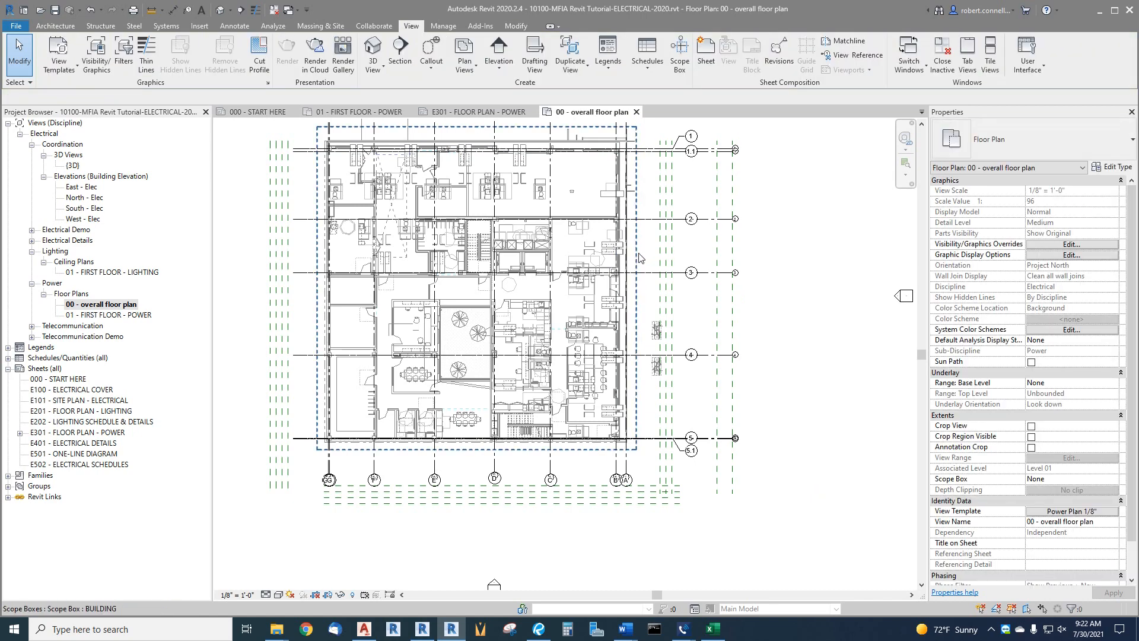
mouse_move(639, 258)
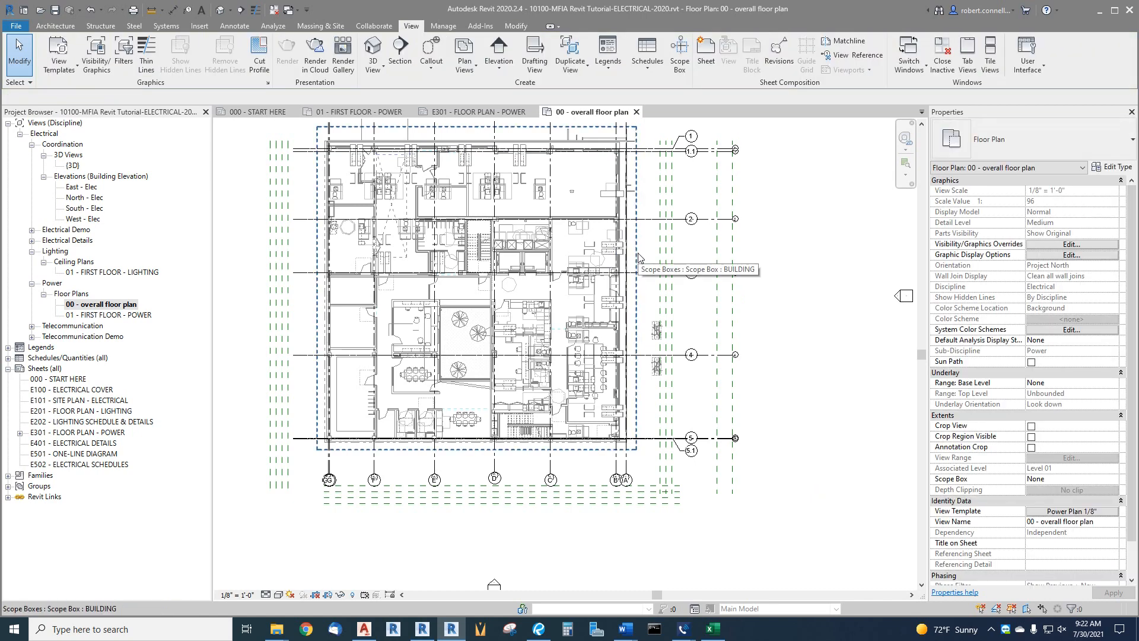
mouse_move(642, 259)
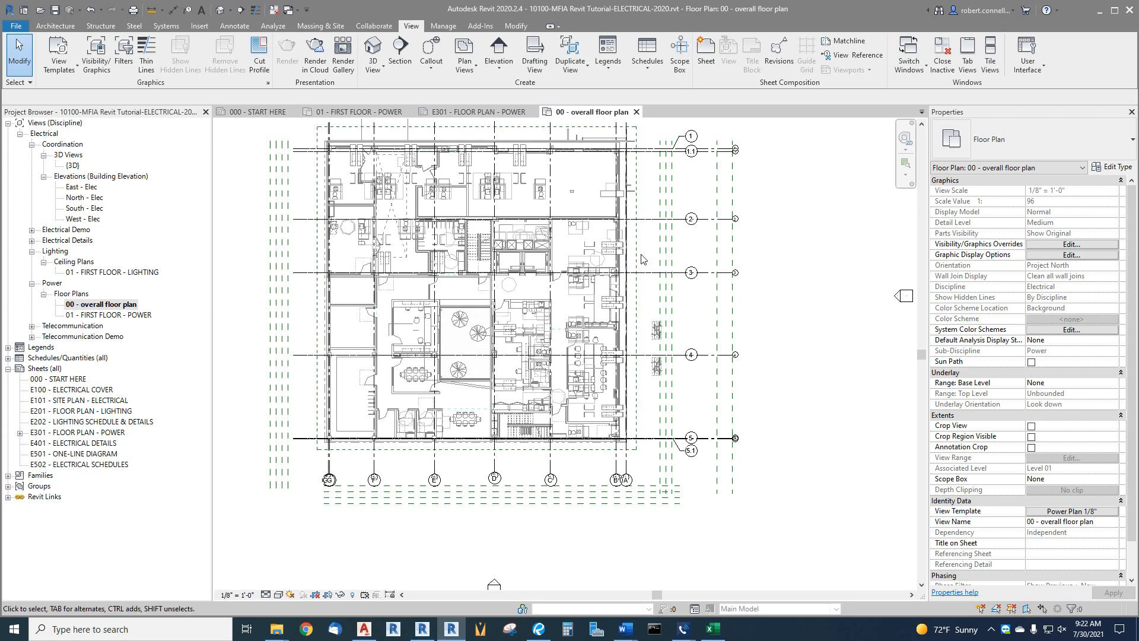
mouse_move(283, 185)
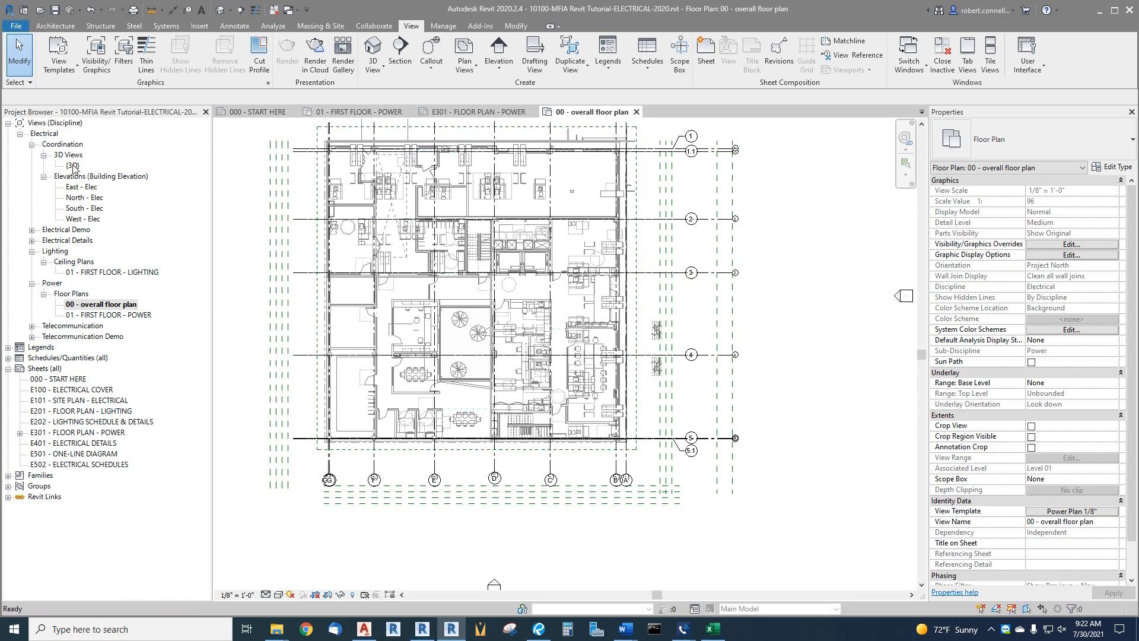
Step: Open the default {3D} view from 3D Views in the Project Browser
double_click(72, 165)
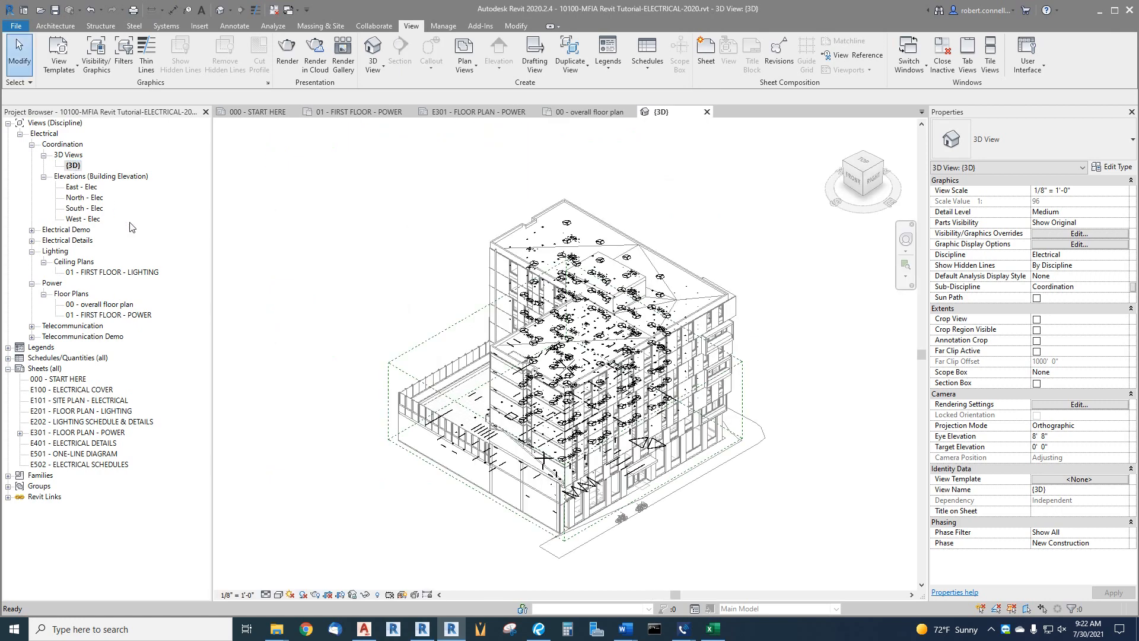
mouse_move(370, 373)
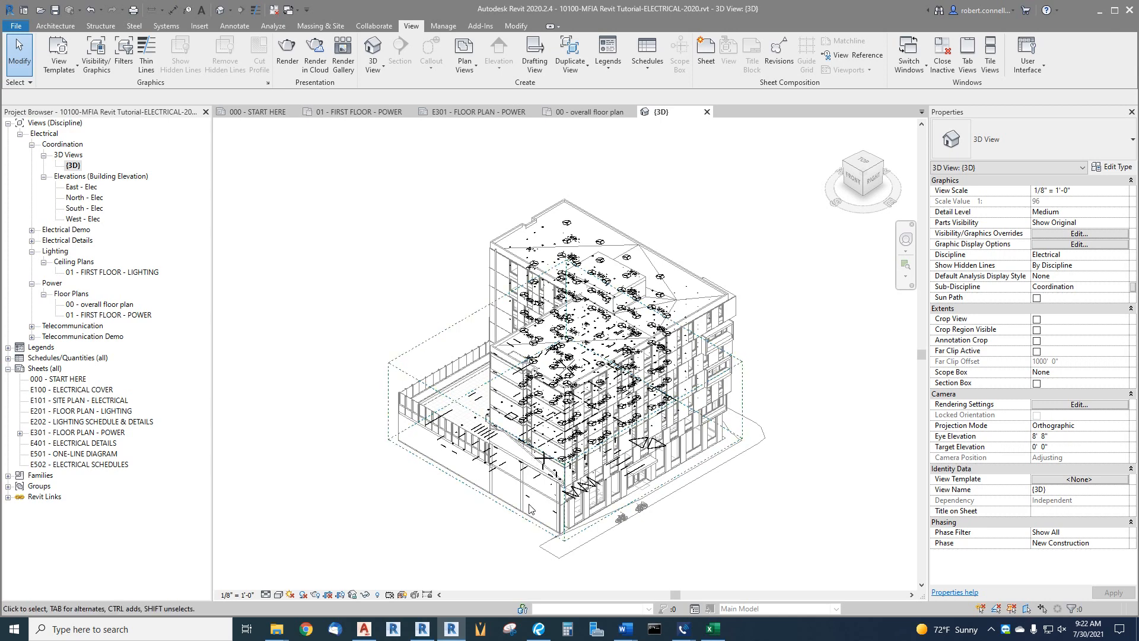
Step: Select the BUILDING scope box in the 3D view to inspect its extents
click(531, 506)
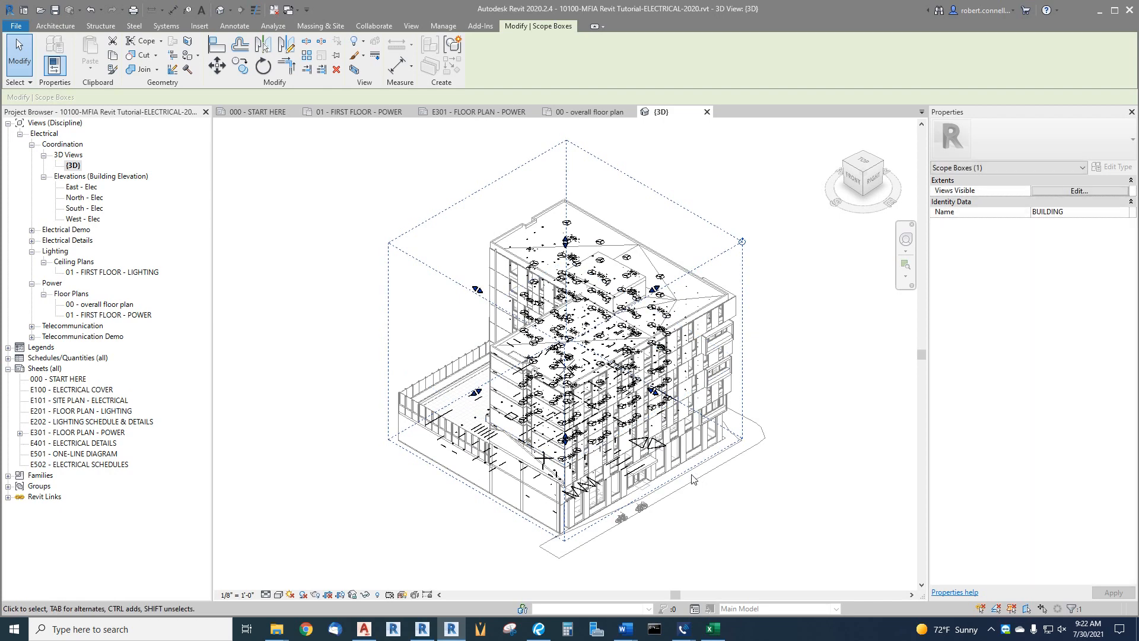
mouse_move(476, 283)
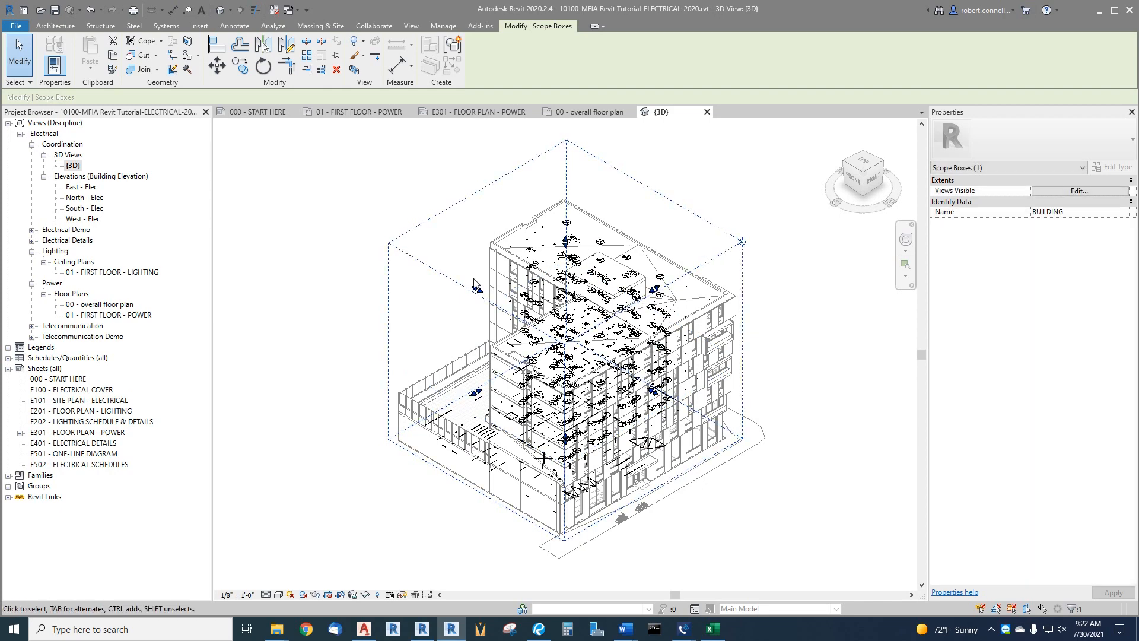
mouse_move(454, 331)
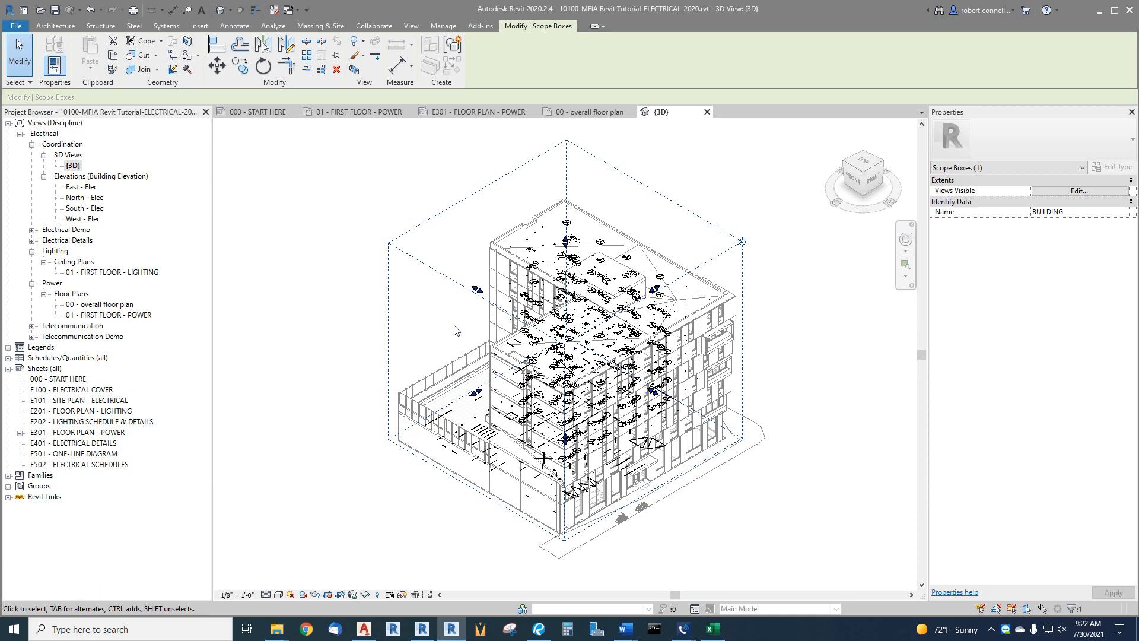
mouse_move(437, 348)
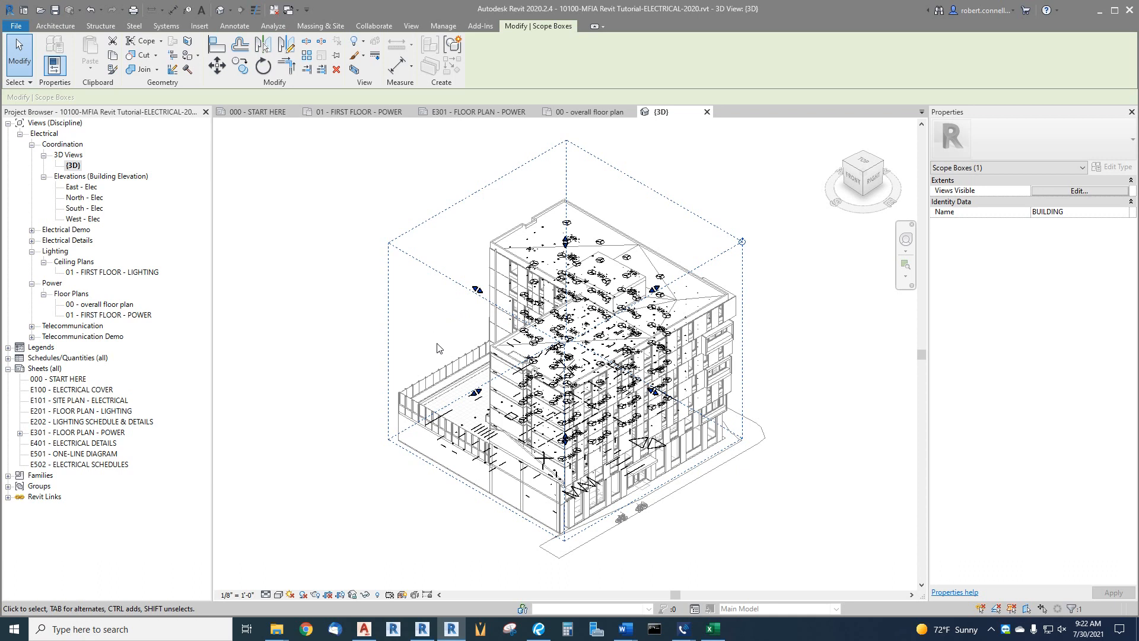
mouse_move(452, 326)
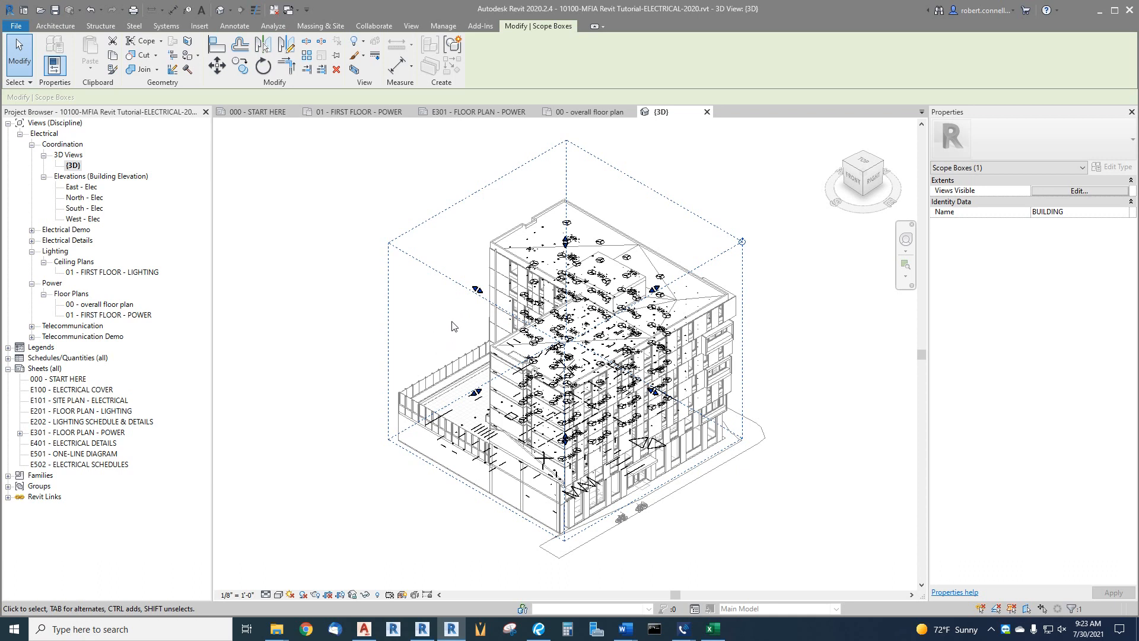
mouse_move(704, 111)
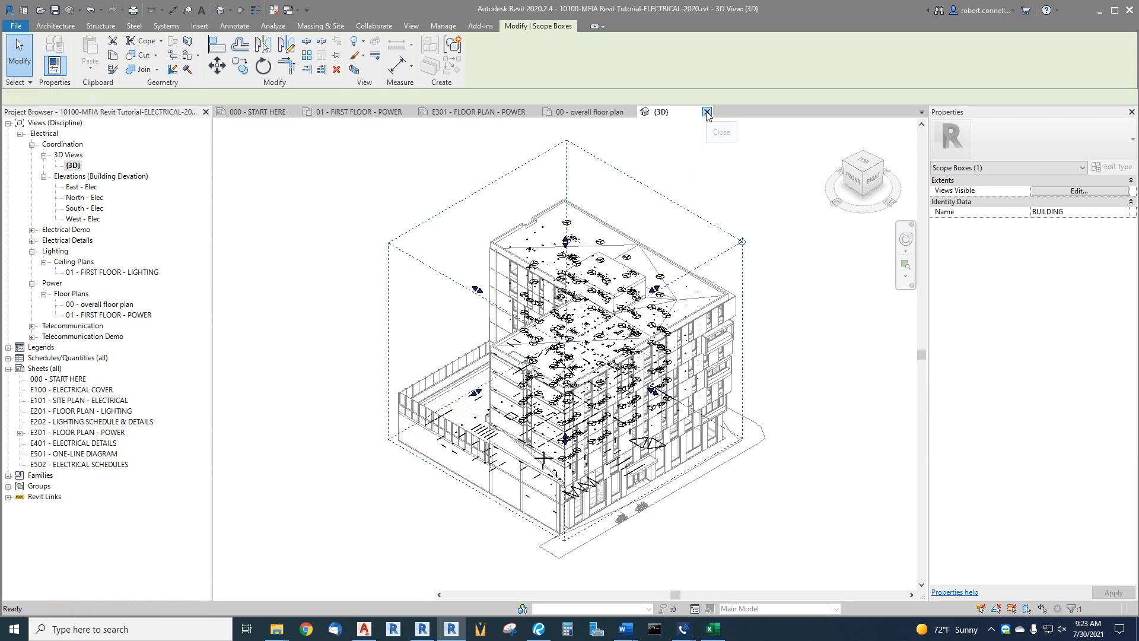
Step: Close the {3D} view to return to the 00 - overall floor plan
click(705, 111)
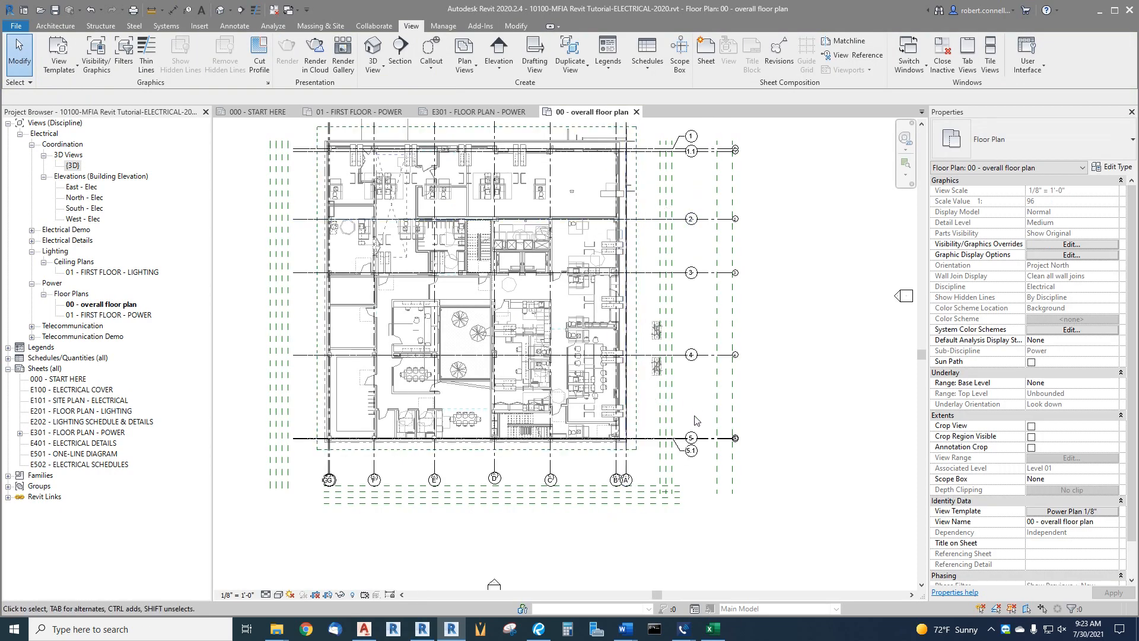
mouse_move(635, 250)
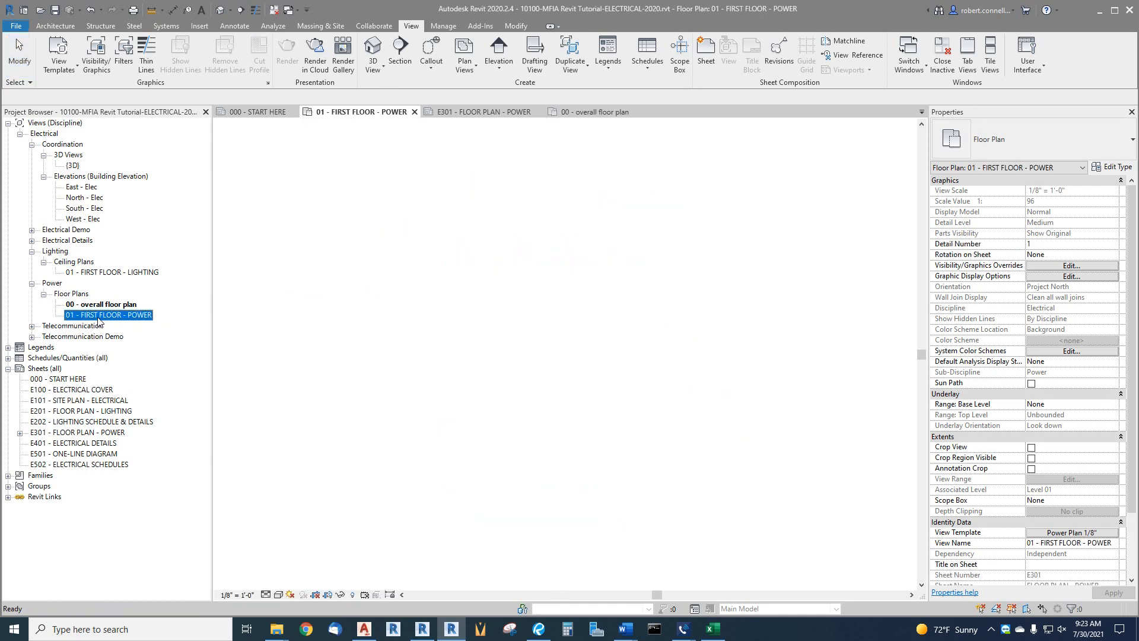
Step: Open the 01 - FIRST FLOOR - POWER floor plan from the Project Browser
double_click(108, 315)
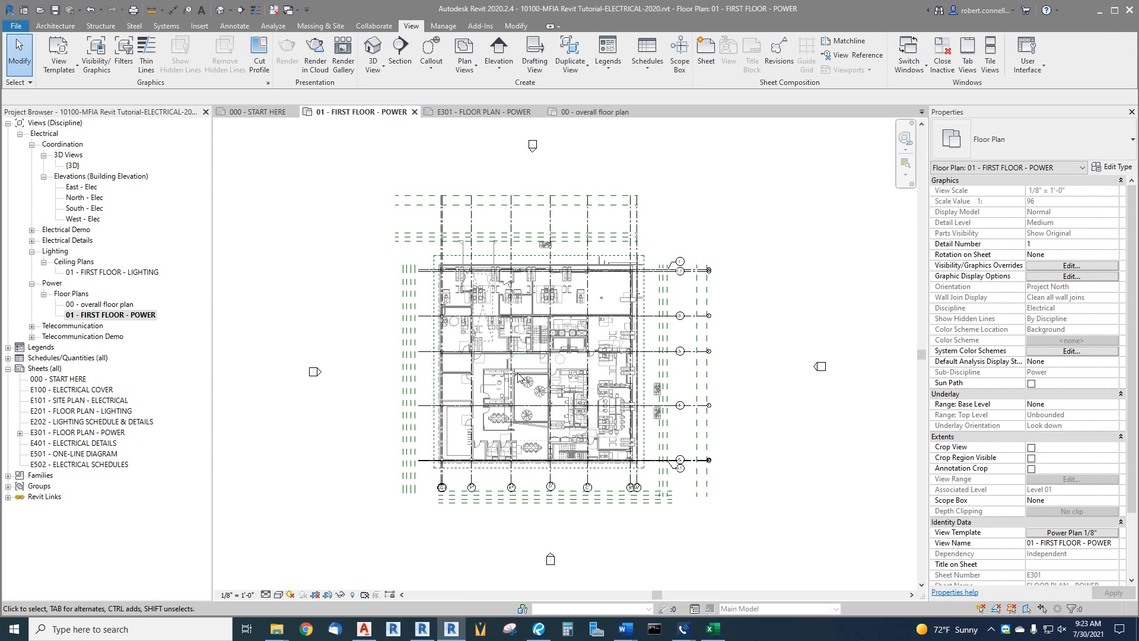
mouse_move(807, 414)
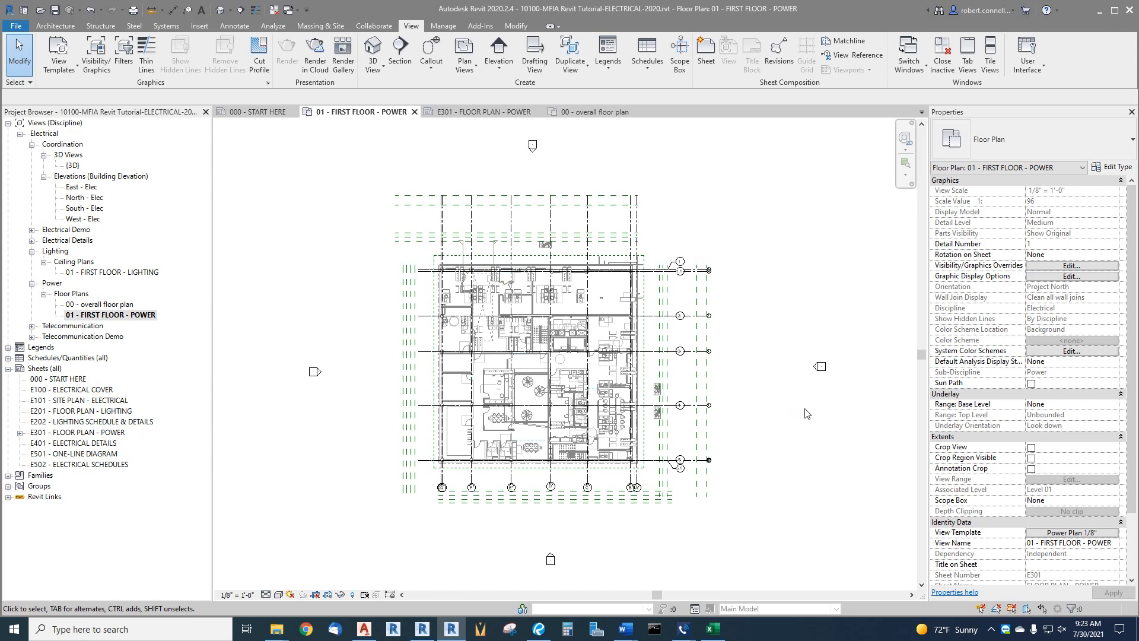
mouse_move(991, 182)
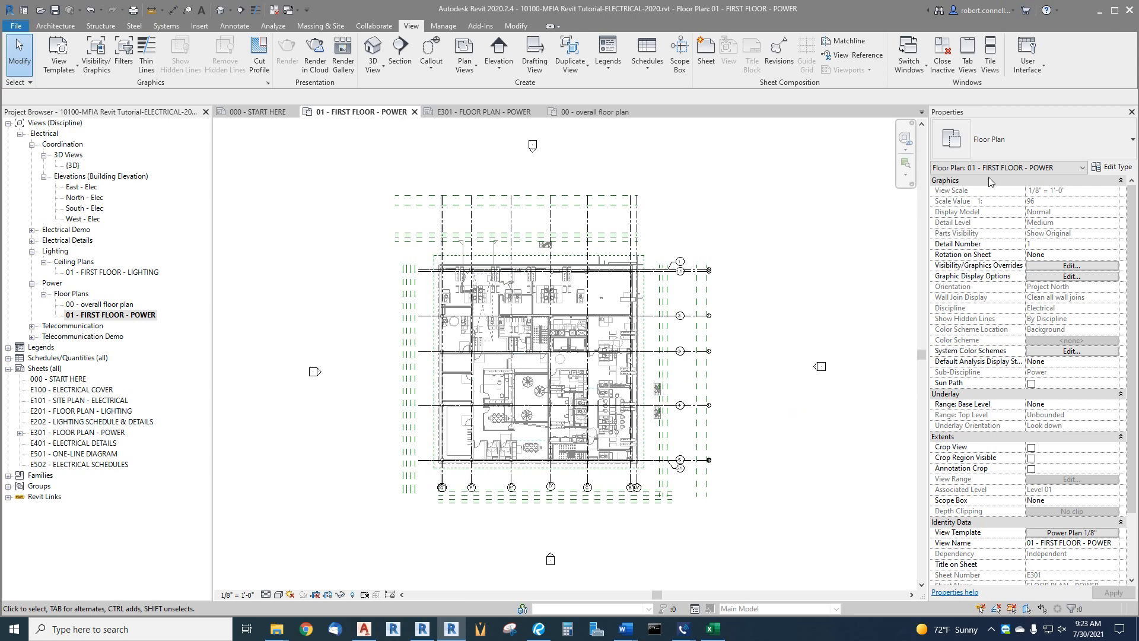
mouse_move(912, 531)
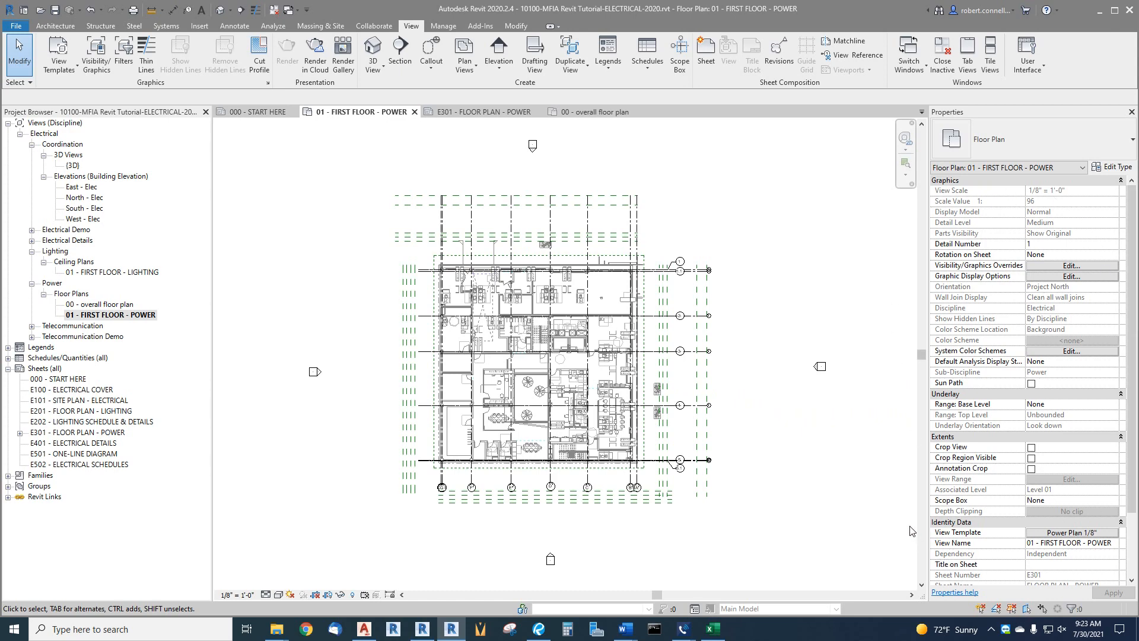
mouse_move(935, 445)
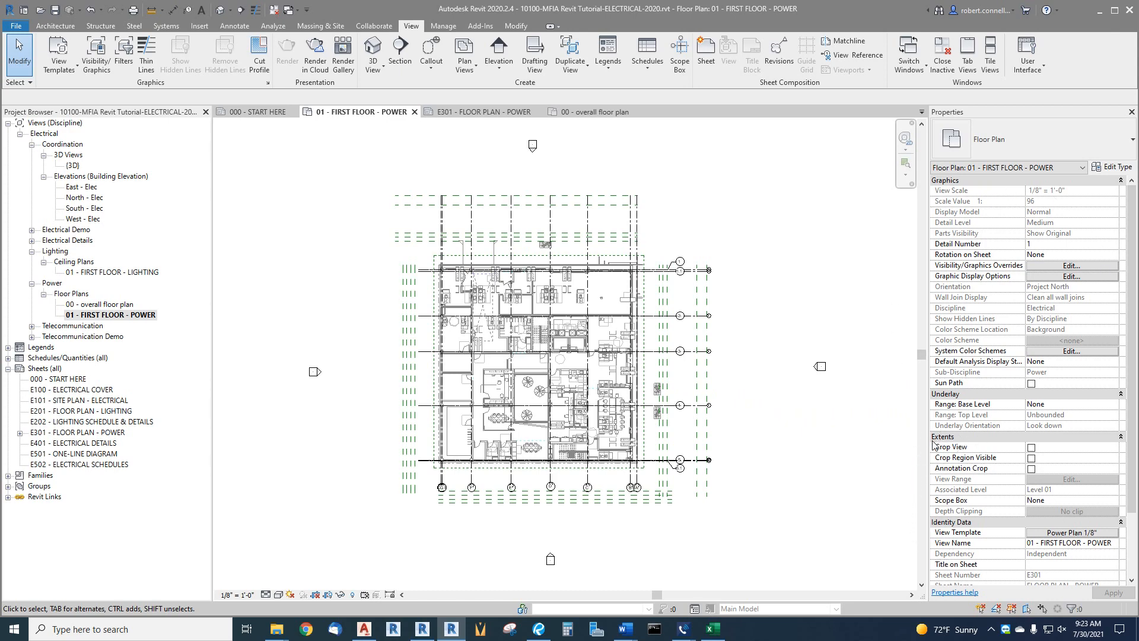
mouse_move(923, 502)
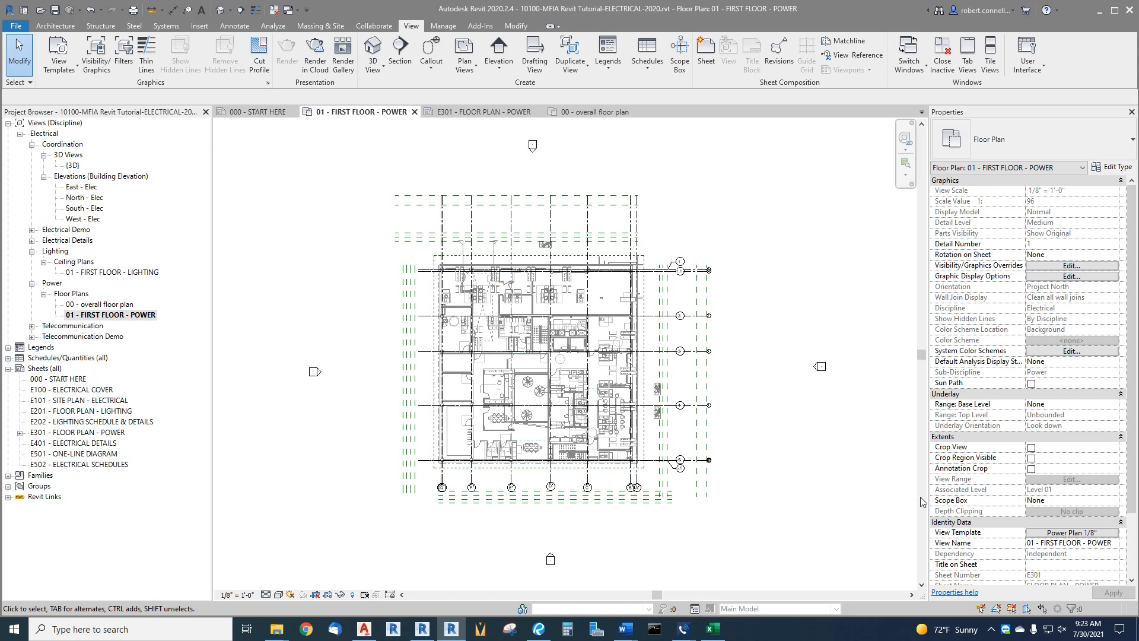
mouse_move(967, 501)
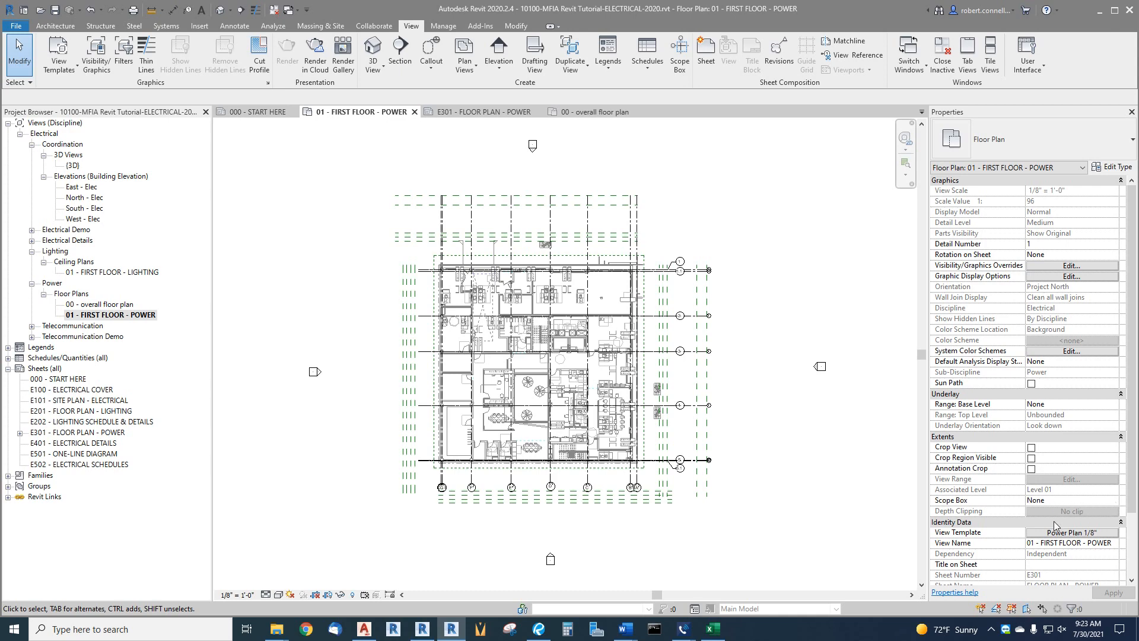
mouse_move(1045, 543)
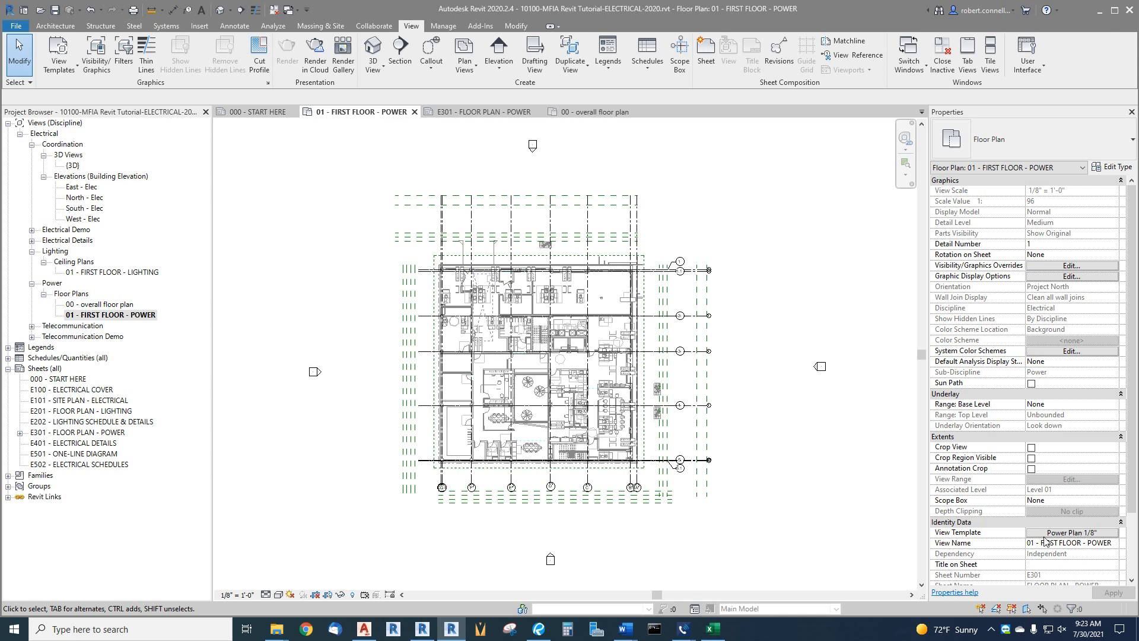
mouse_move(1096, 510)
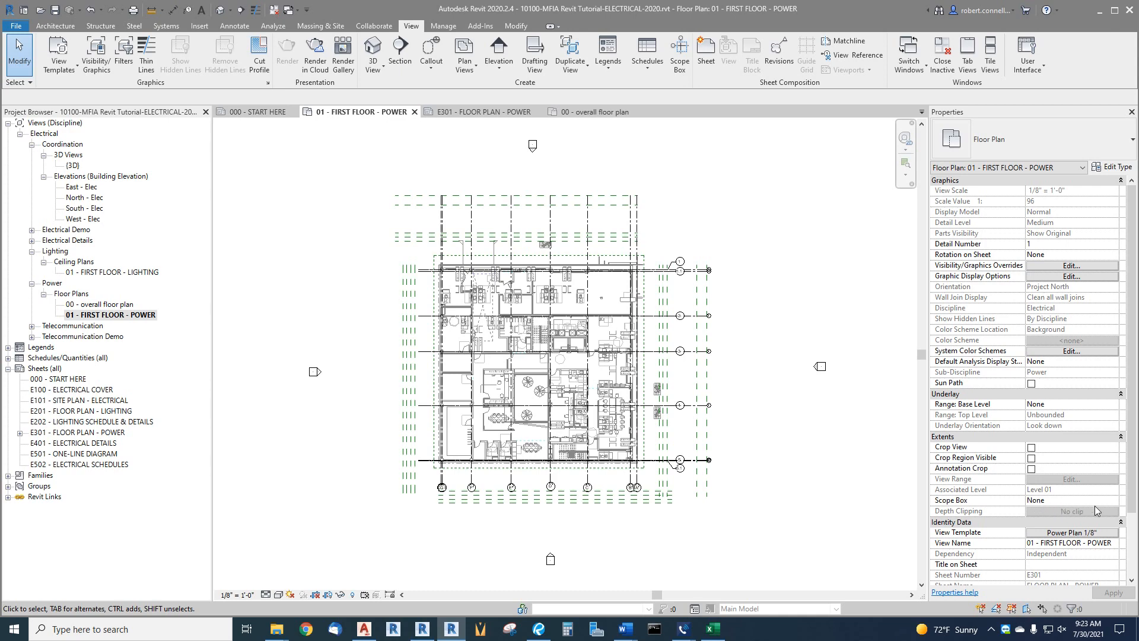
Step: Set the plan's Scope Box property to BUILDING and apply it
click(1072, 499)
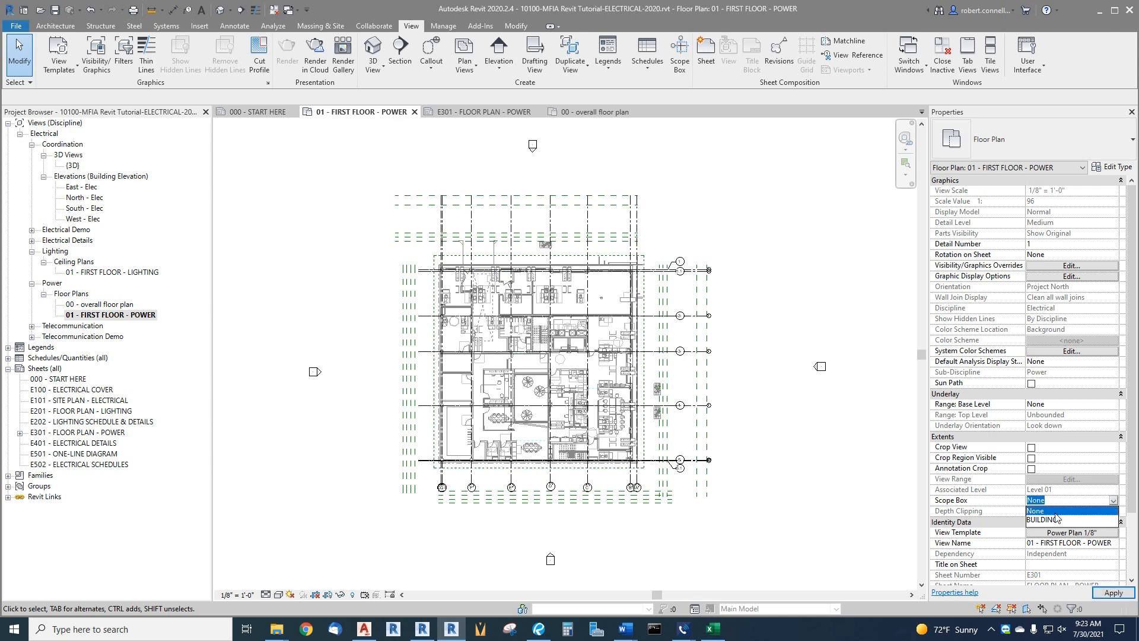
click(1045, 520)
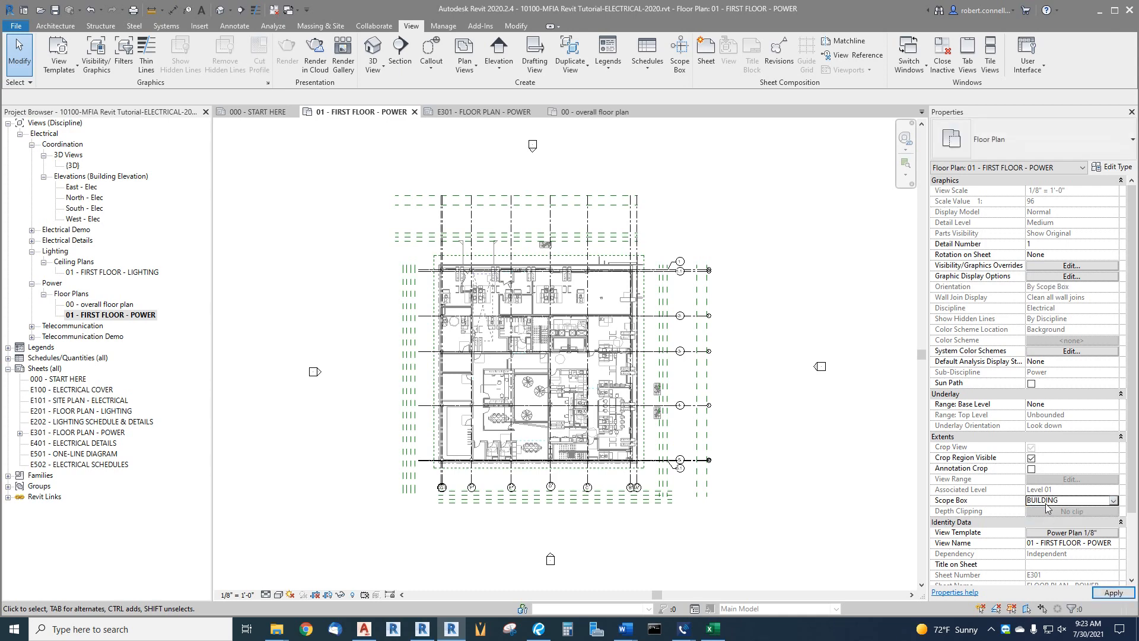
click(1113, 592)
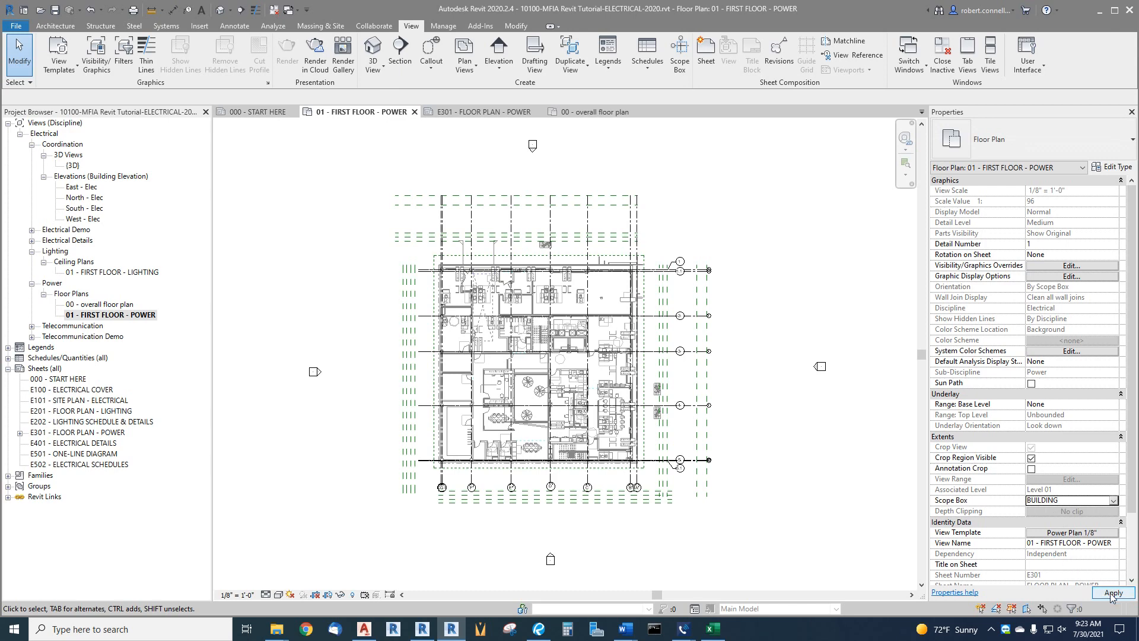
click(1113, 593)
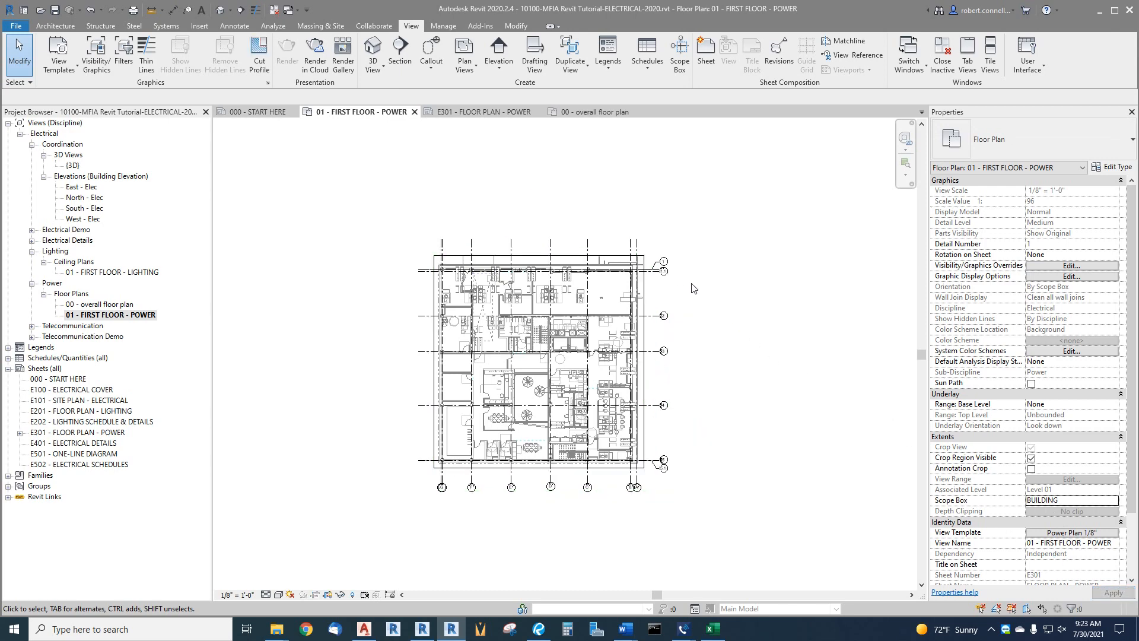
mouse_move(624, 287)
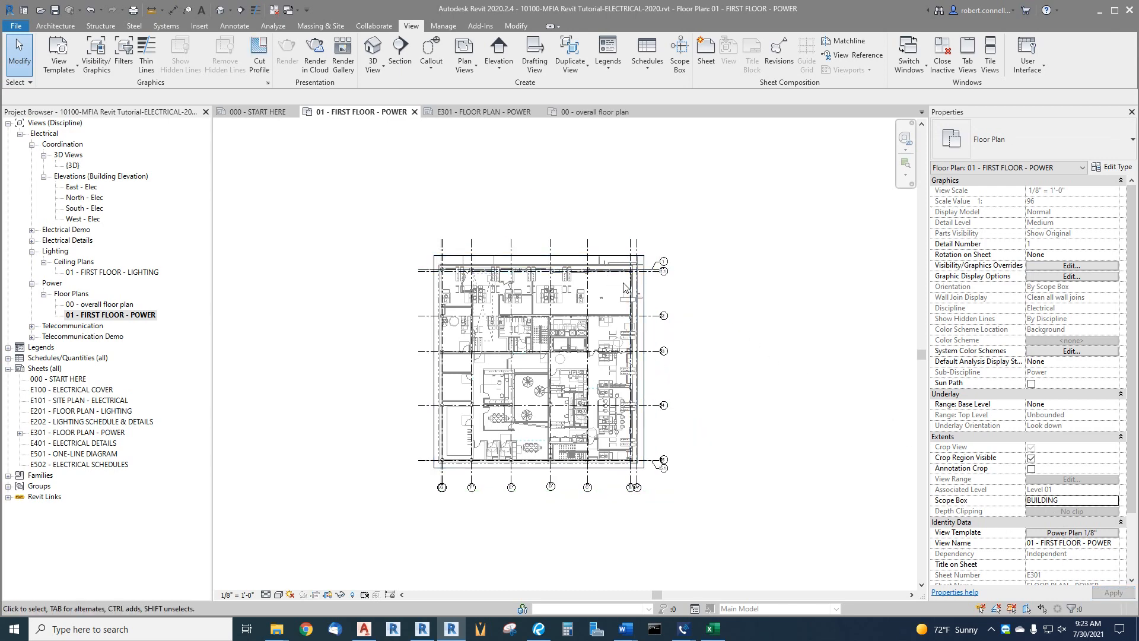
mouse_move(640, 523)
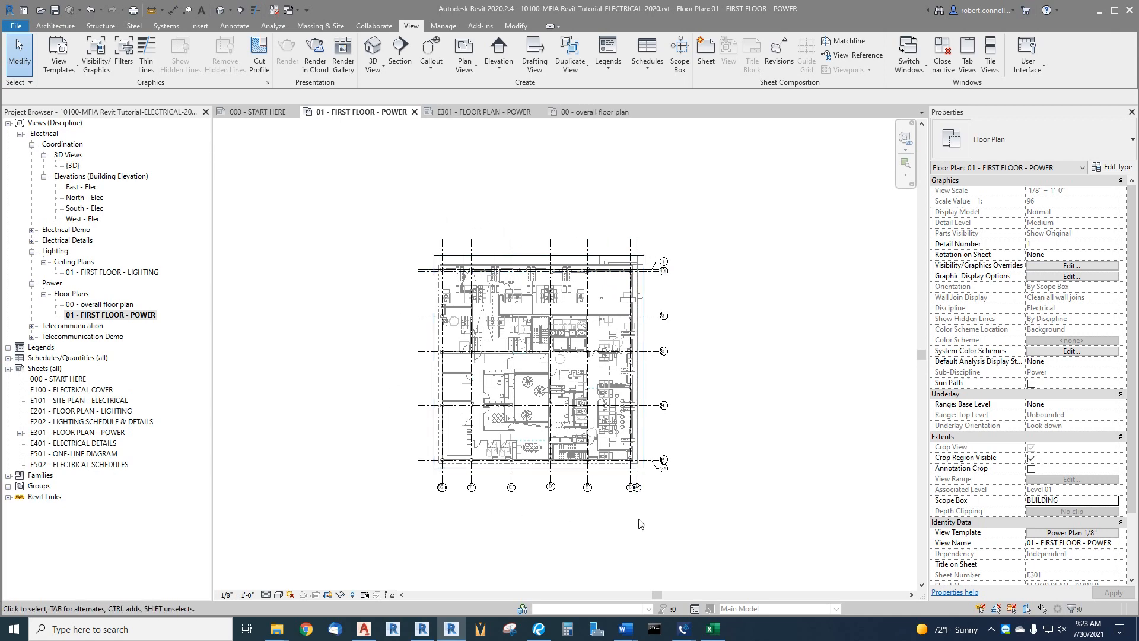
mouse_move(687, 277)
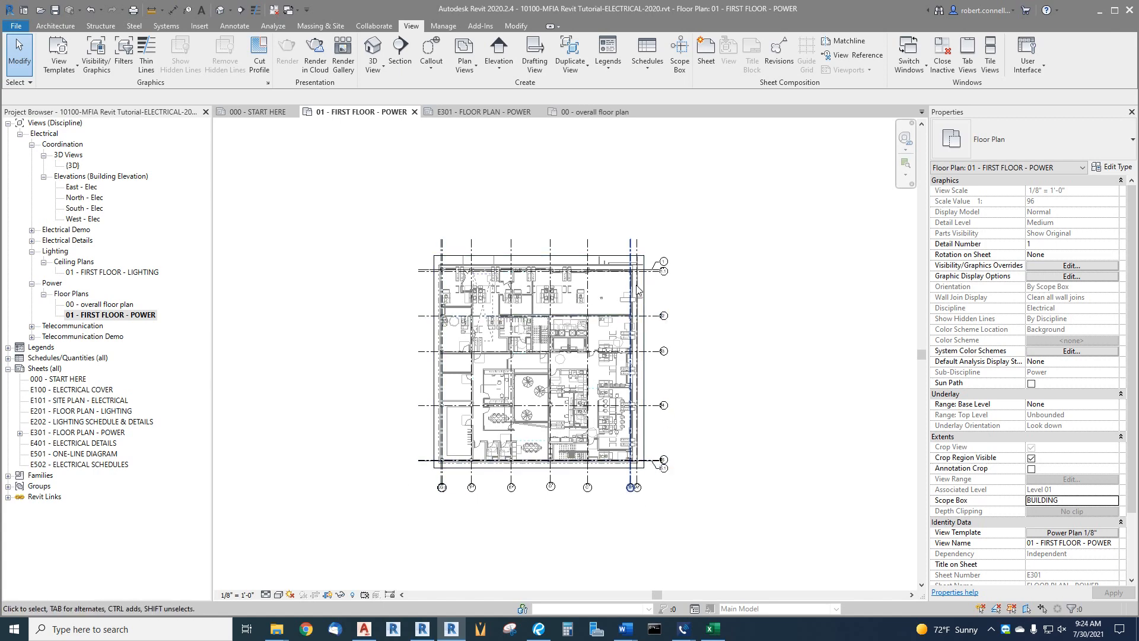
click(101, 304)
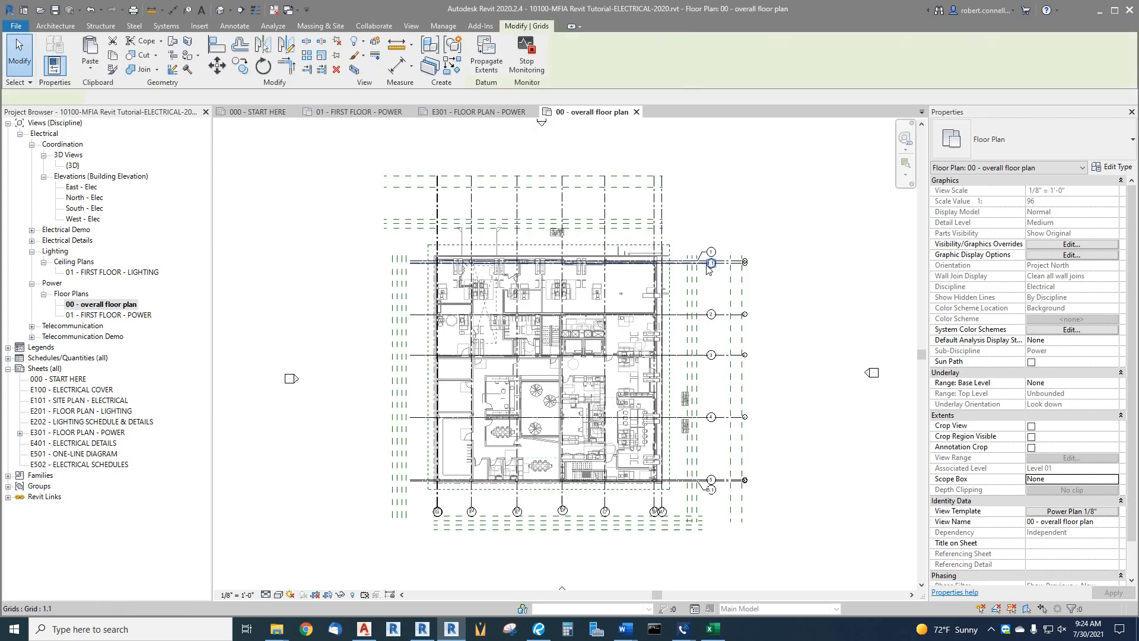
click(708, 263)
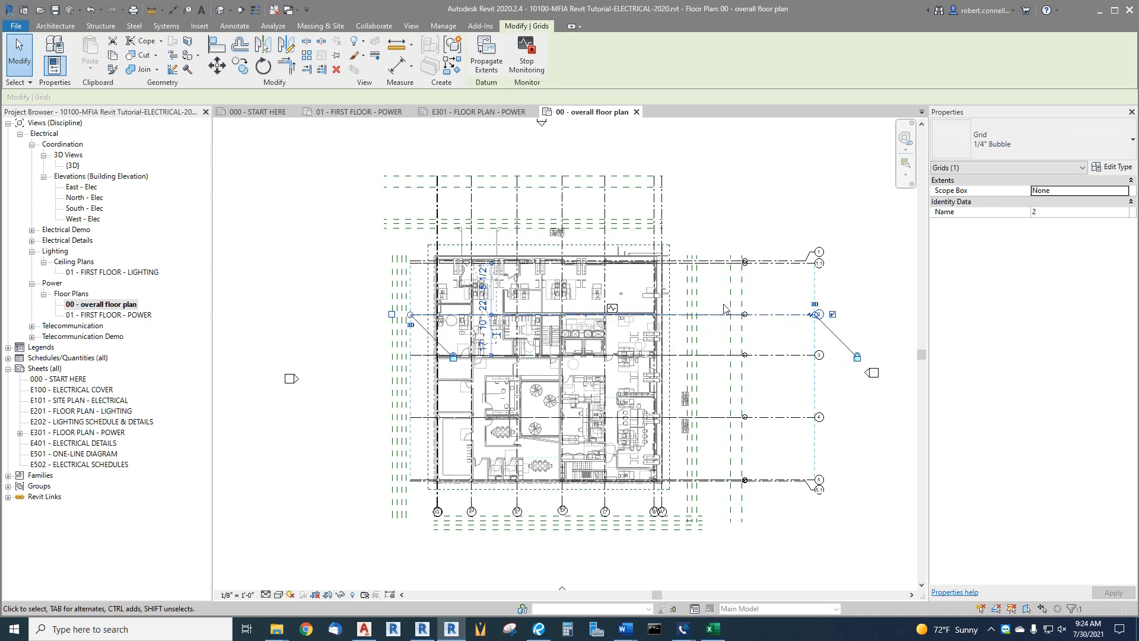
click(410, 25)
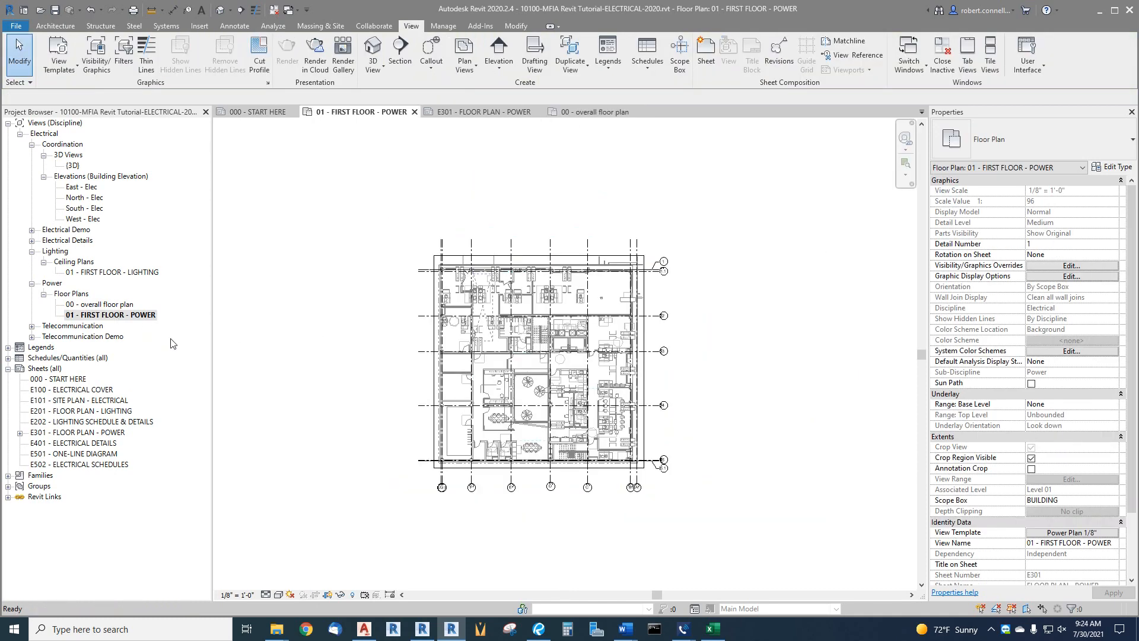
mouse_move(676, 399)
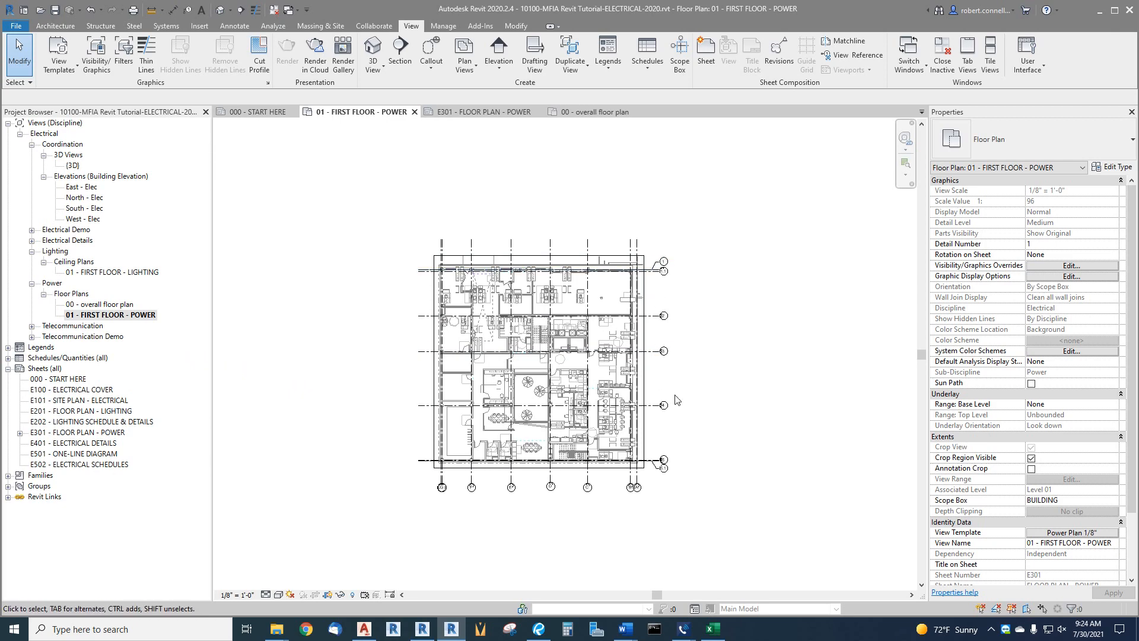
mouse_move(660, 384)
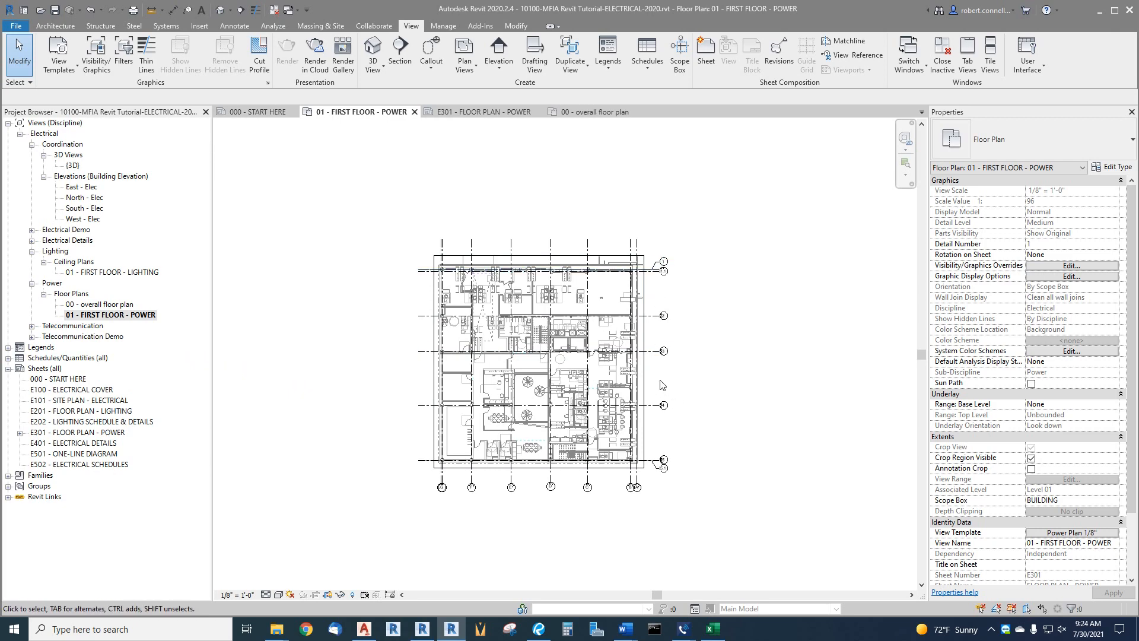